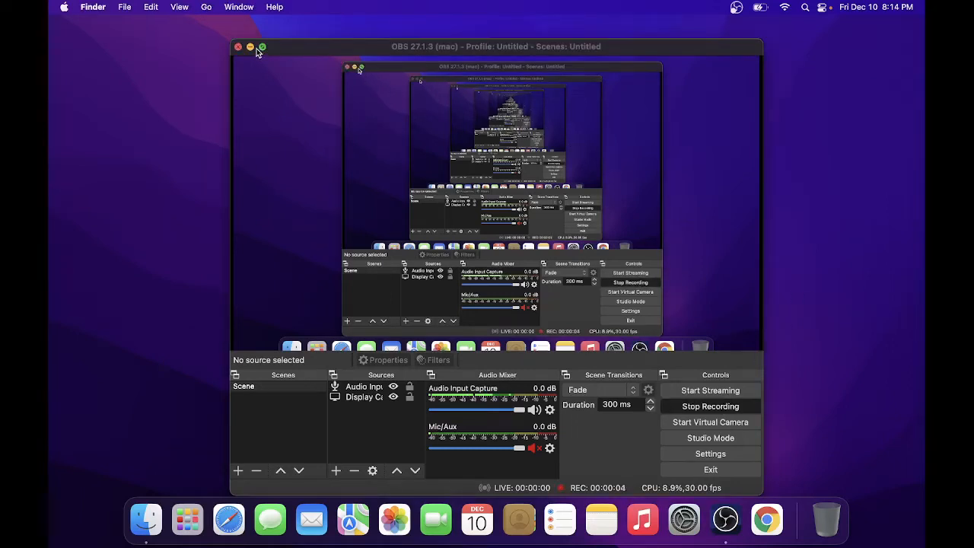
# Minimize the OBS Studio window to the Dock to clear the desktop
pyautogui.click(249, 47)
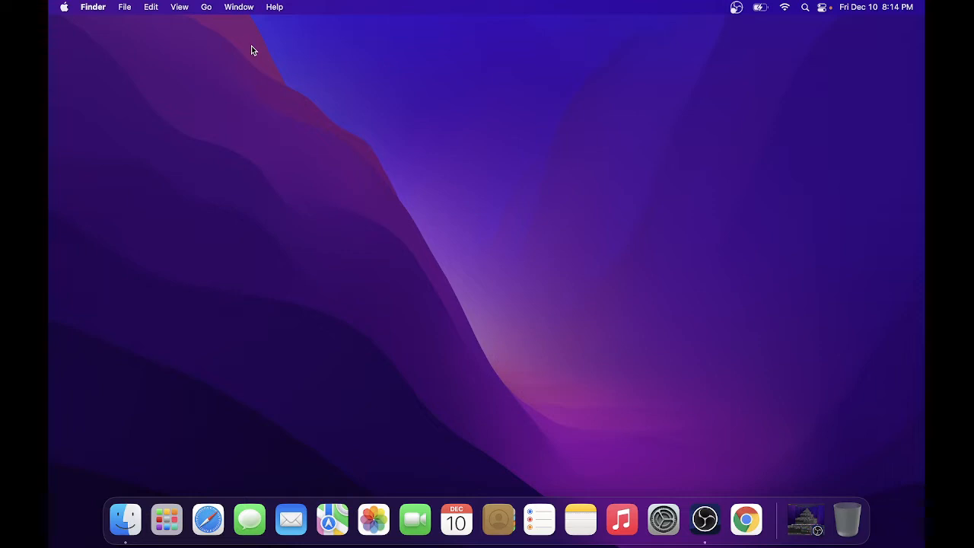
pyautogui.moveTo(680, 465)
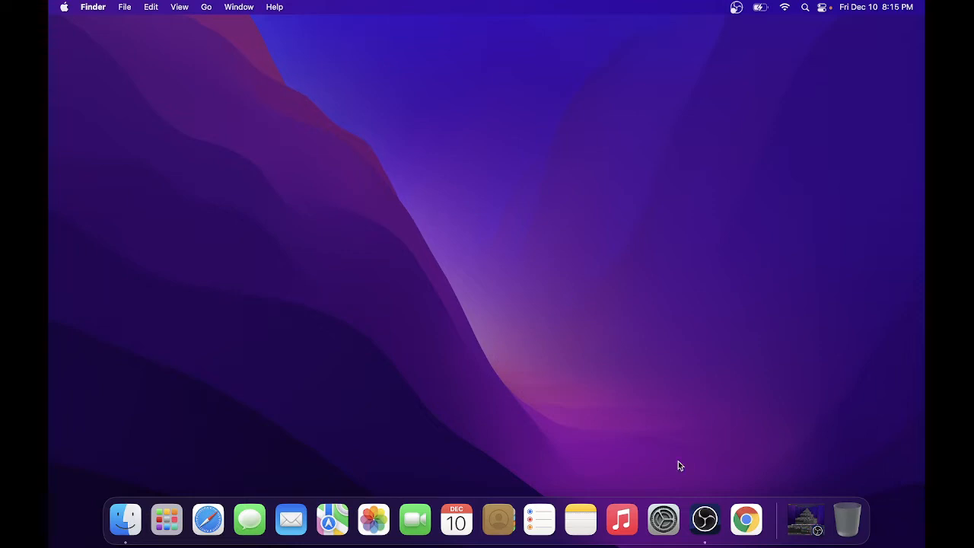
# Search 'corsair for mac' in Chrome and open the 'iCUE macOS - Corsair' result
pyautogui.click(746, 519)
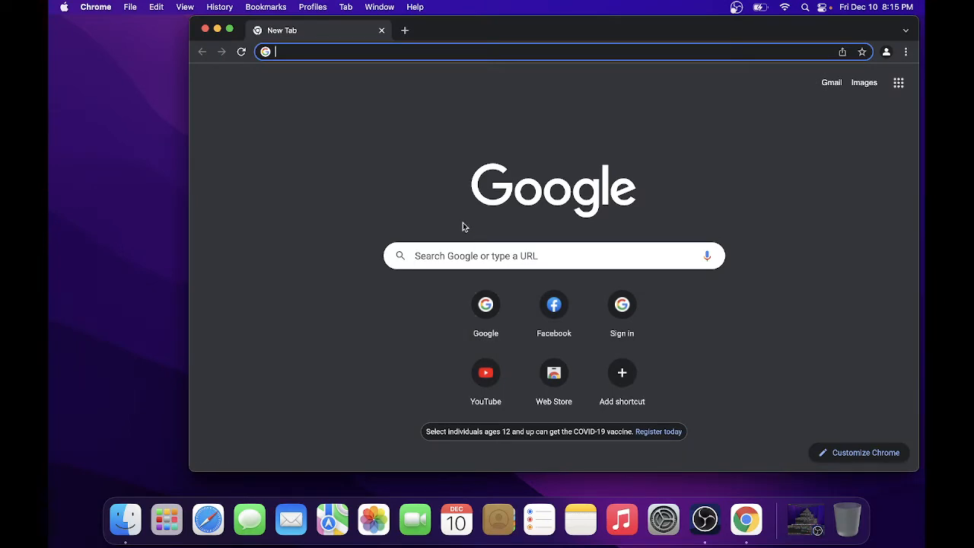
pyautogui.write('corsair for mac')
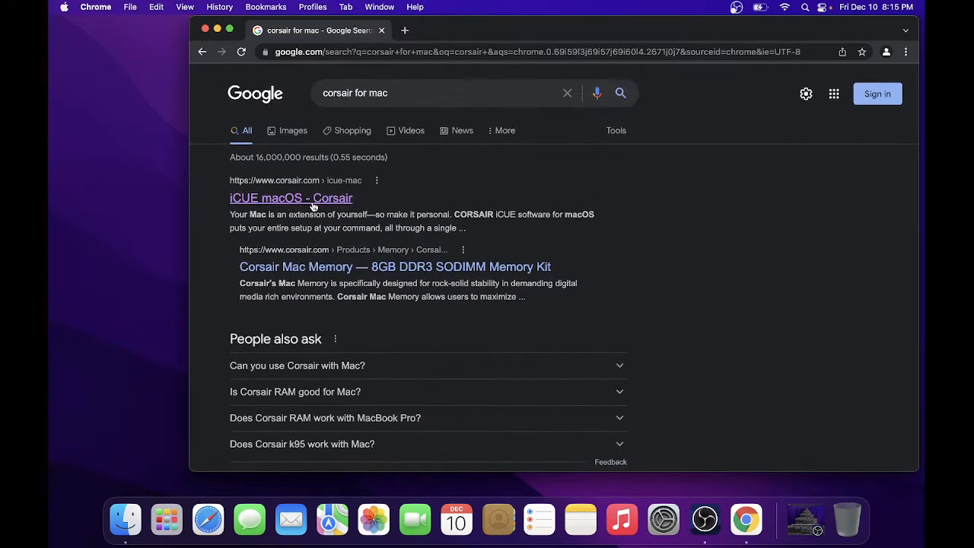
pyautogui.click(291, 198)
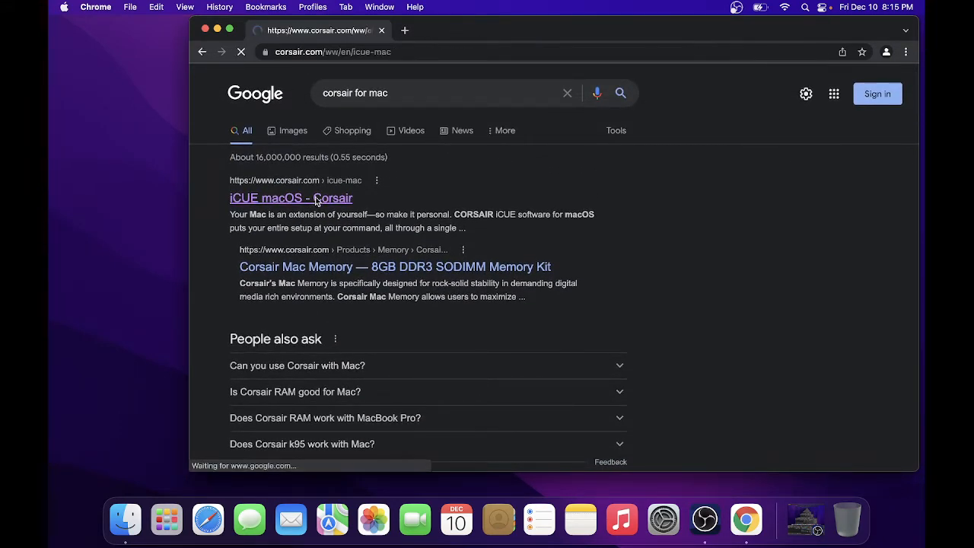
# Start the iCUE for macOS .dmg download, then cancel it from the download bar
pyautogui.click(290, 198)
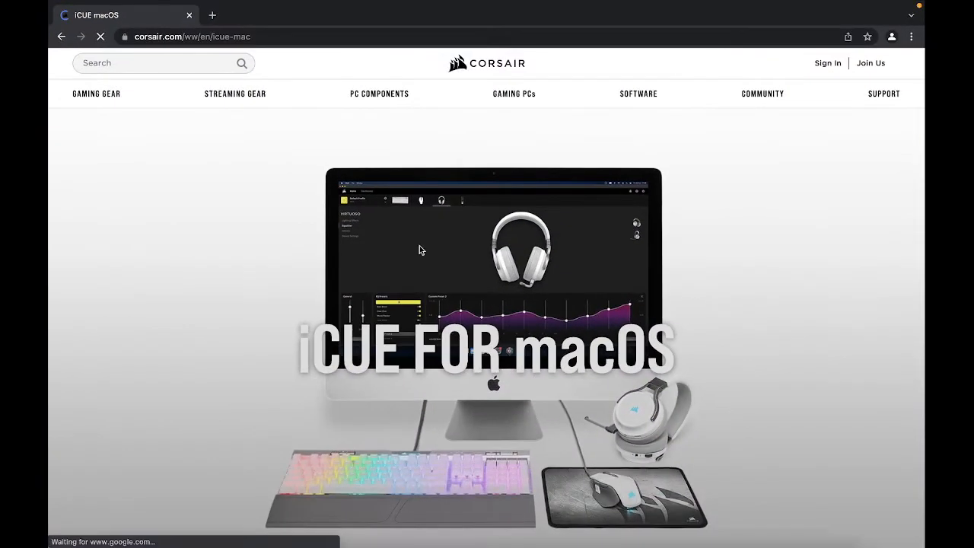
pyautogui.scroll(-3)
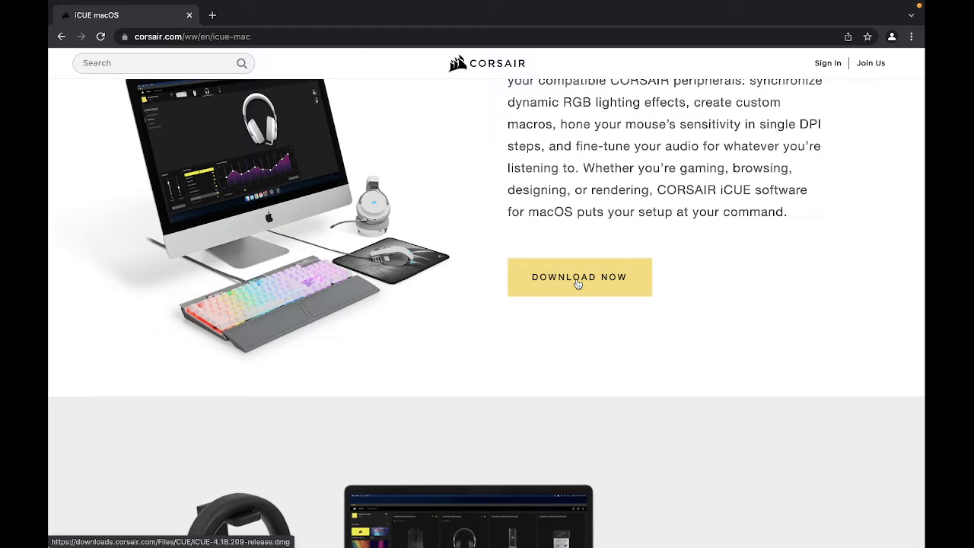
pyautogui.click(579, 277)
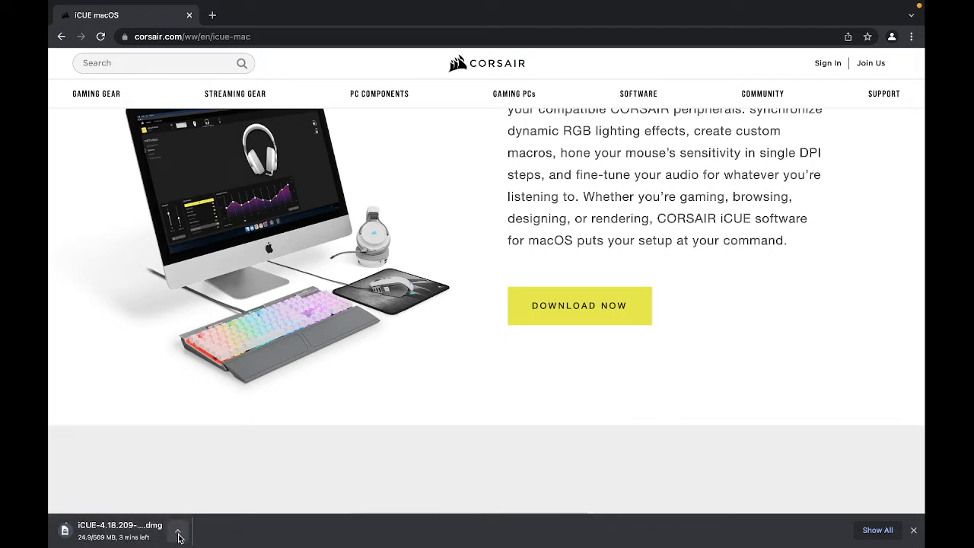
pyautogui.click(179, 530)
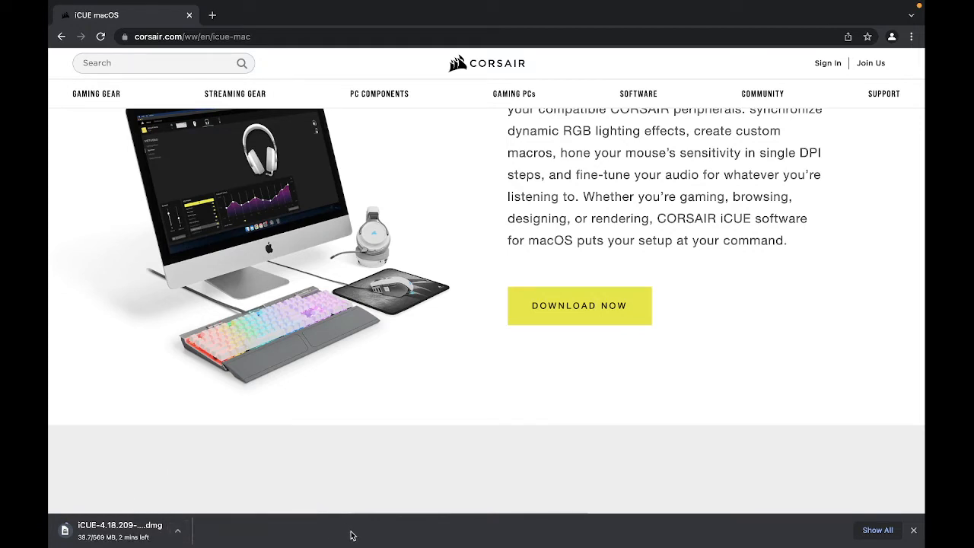
pyautogui.click(178, 530)
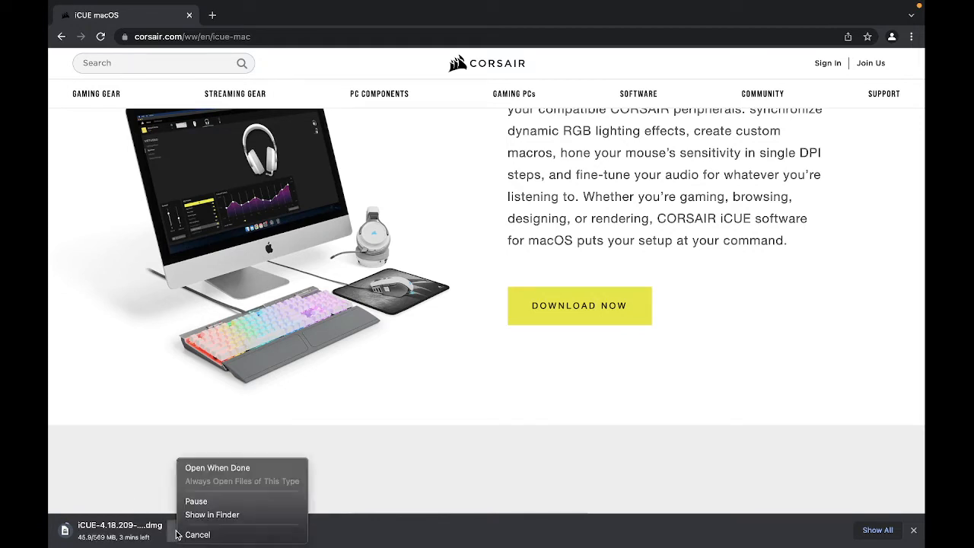
pyautogui.click(197, 534)
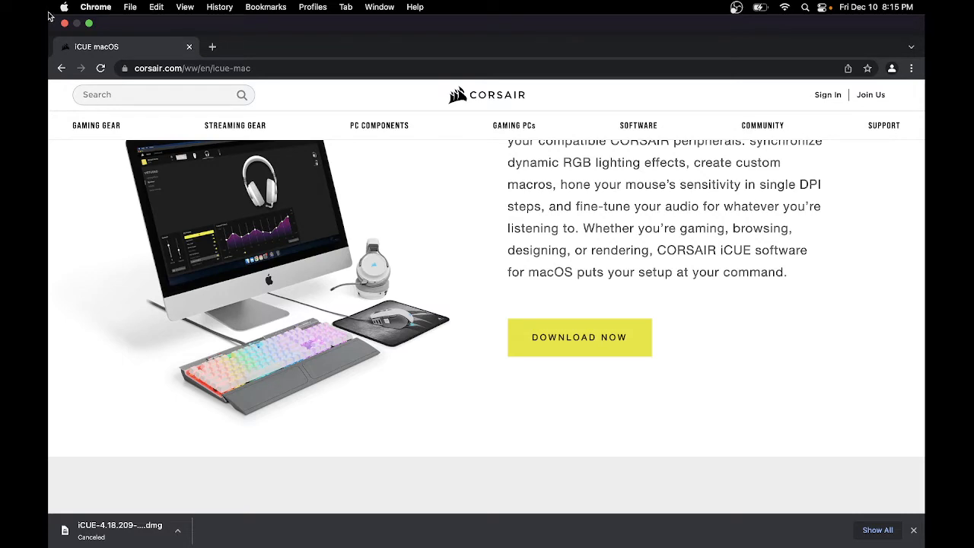
pyautogui.moveTo(88, 24)
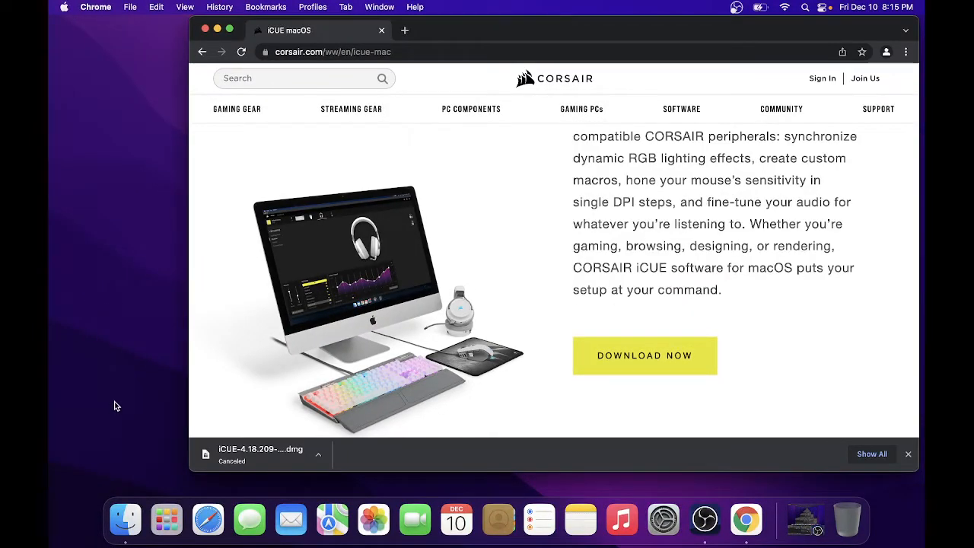
# Mount iCUE-4.18.209-release.dmg from Downloads and select the iCUE.pkg installer
pyautogui.click(124, 520)
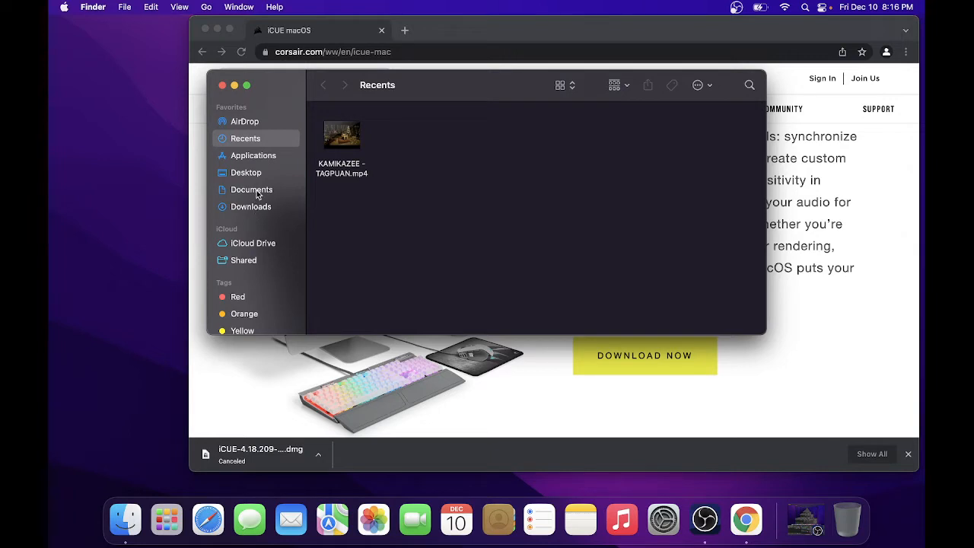
pyautogui.click(250, 206)
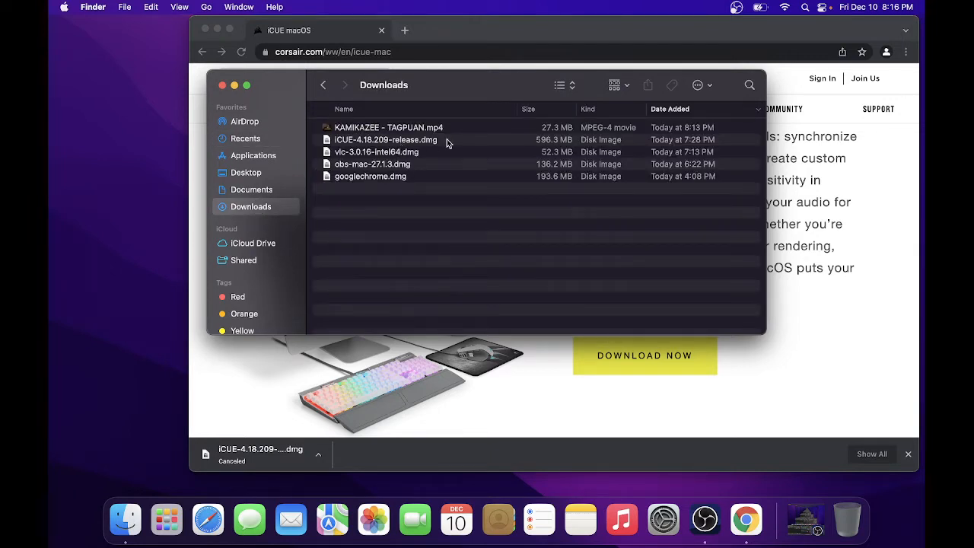
pyautogui.click(385, 140)
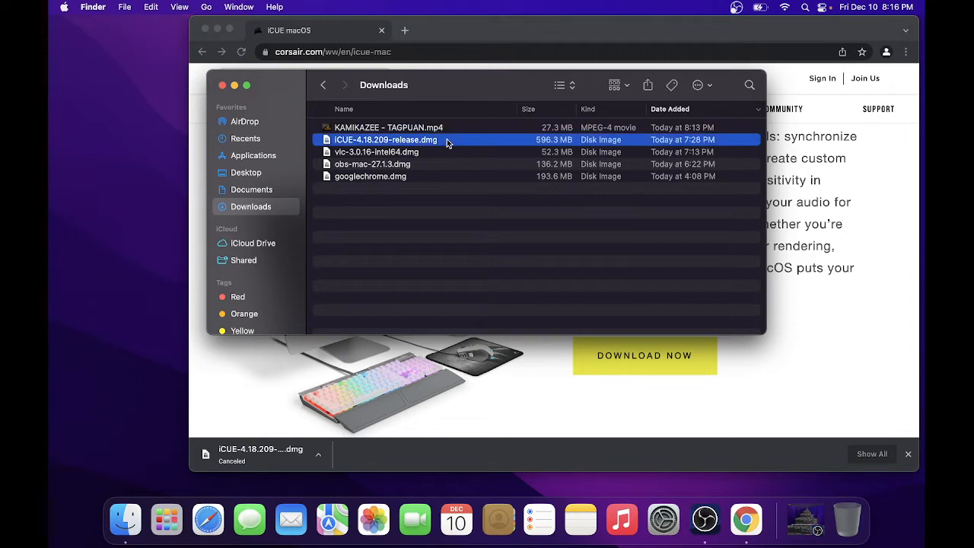
pyautogui.moveTo(480, 142)
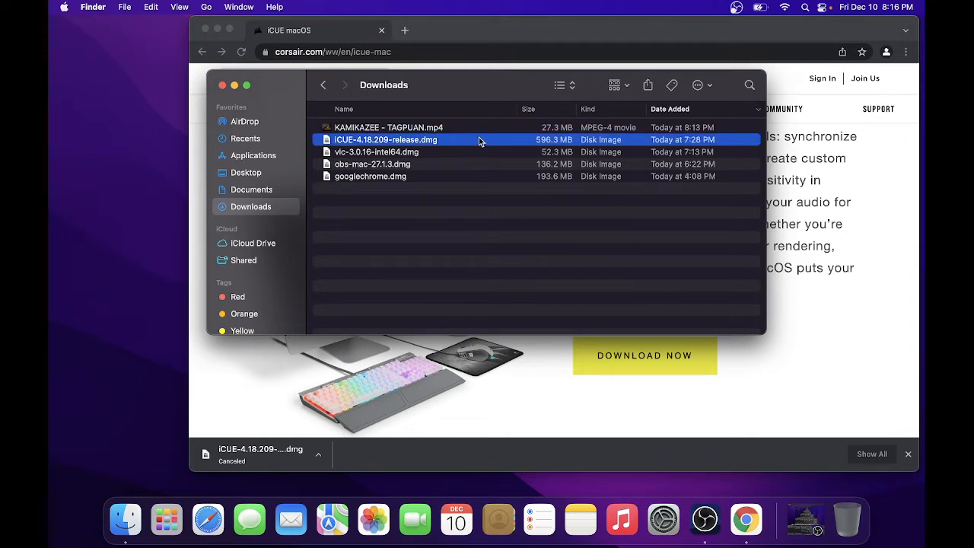
pyautogui.doubleClick(386, 140)
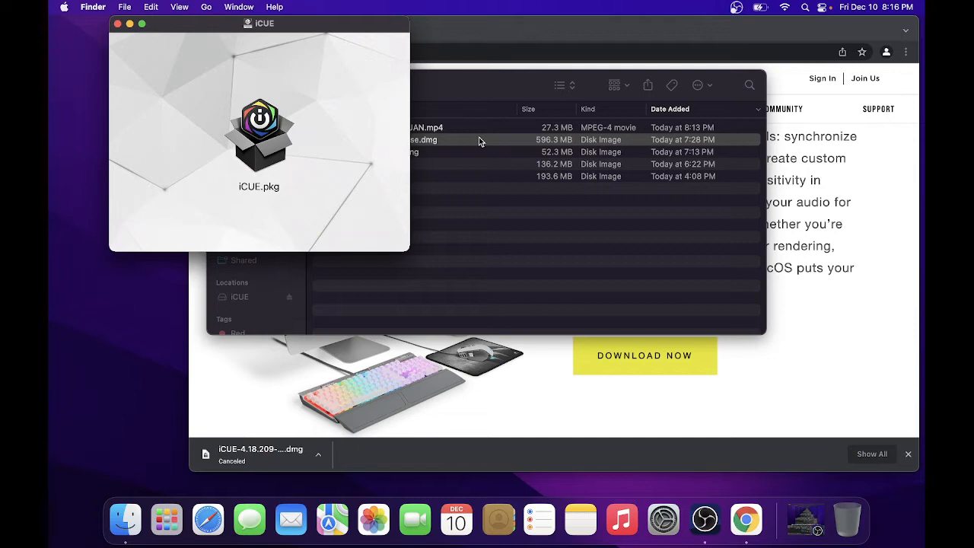
pyautogui.moveTo(264, 170)
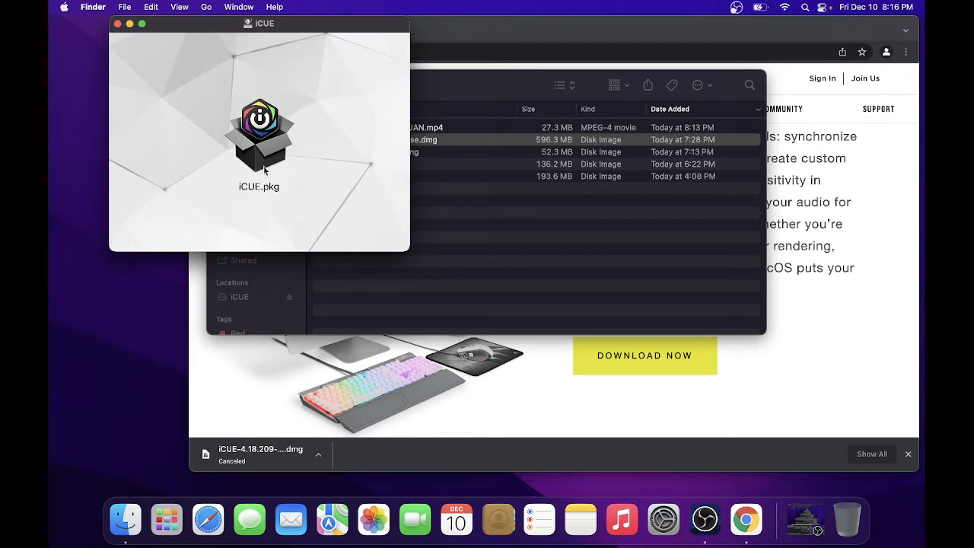
pyautogui.moveTo(261, 196)
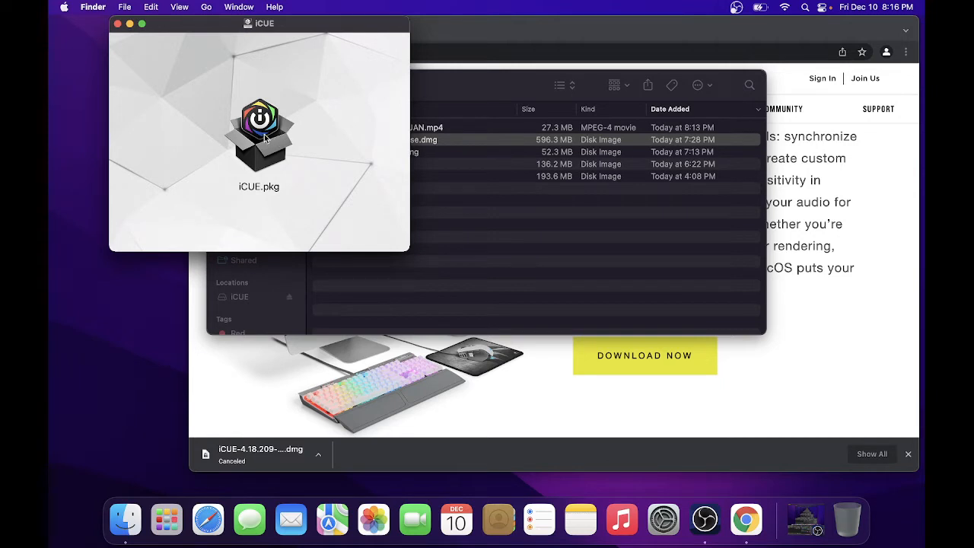
pyautogui.moveTo(268, 86)
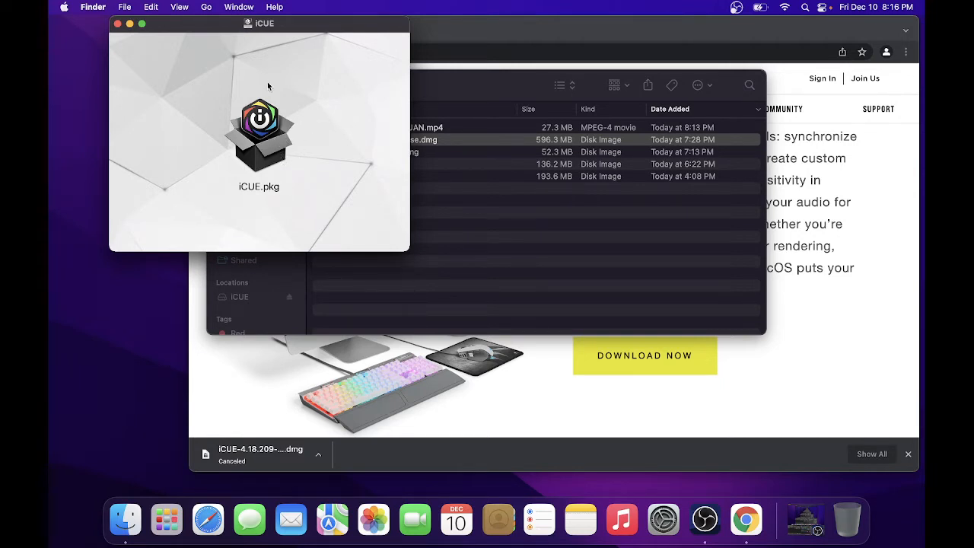
pyautogui.click(258, 133)
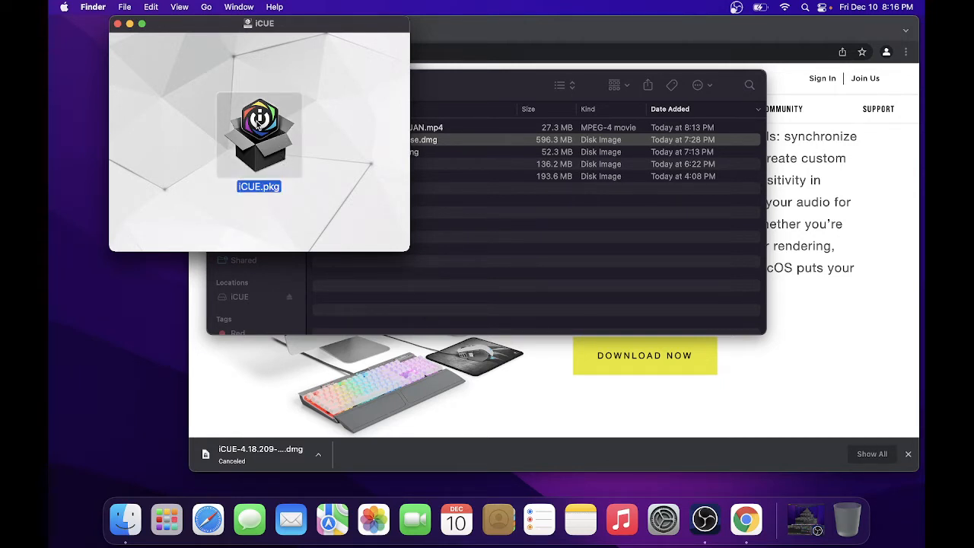
# Launch iCUE.pkg, agree to the license, and start a standard install on Macintosh HD
pyautogui.doubleClick(259, 134)
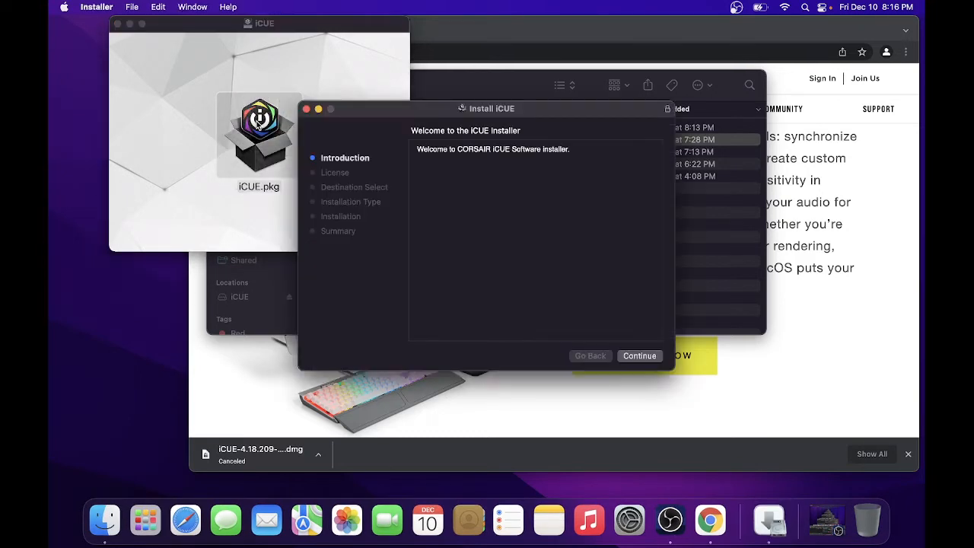
pyautogui.moveTo(428, 213)
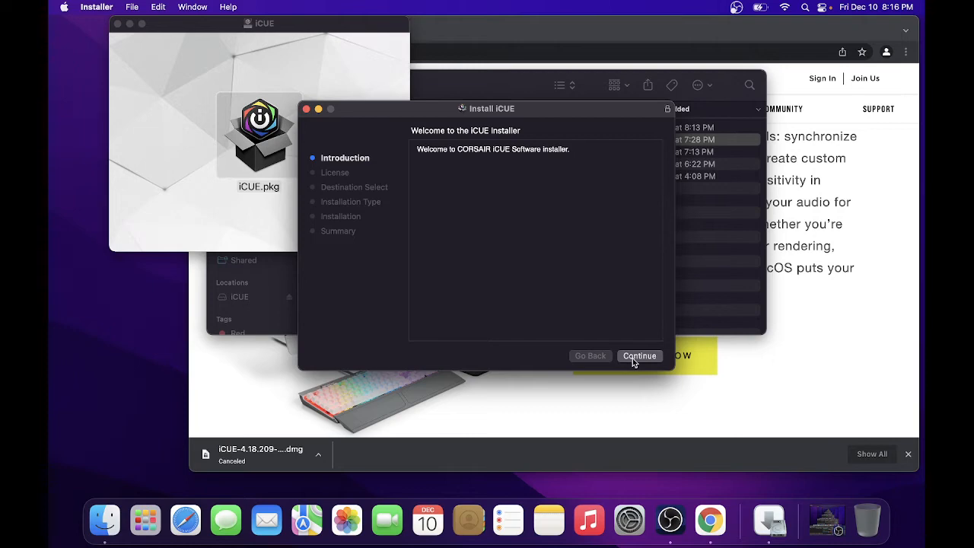
pyautogui.click(639, 356)
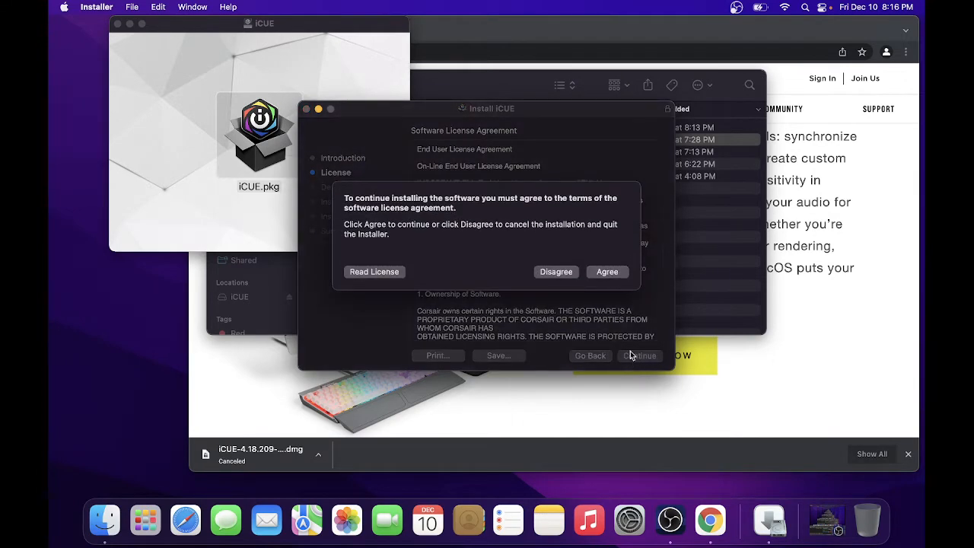
pyautogui.click(606, 272)
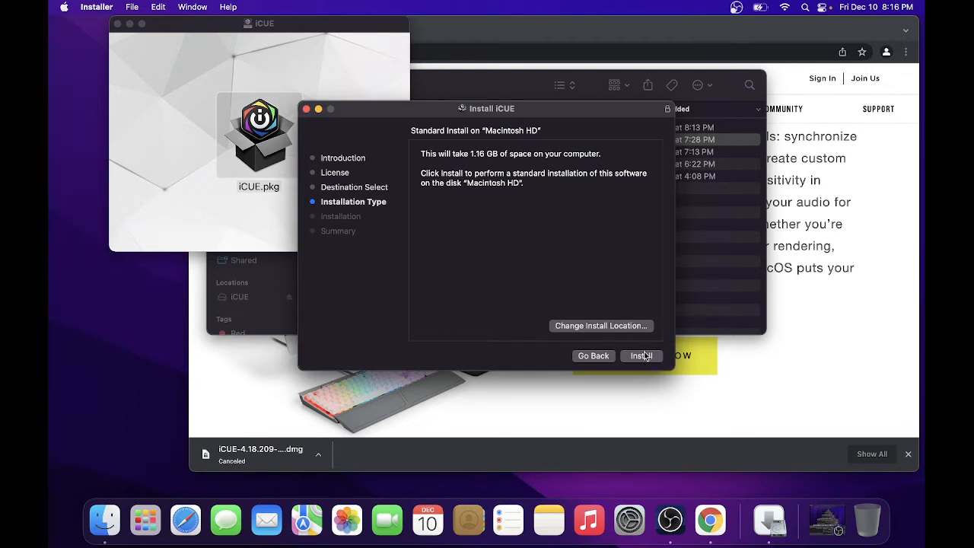
pyautogui.click(641, 355)
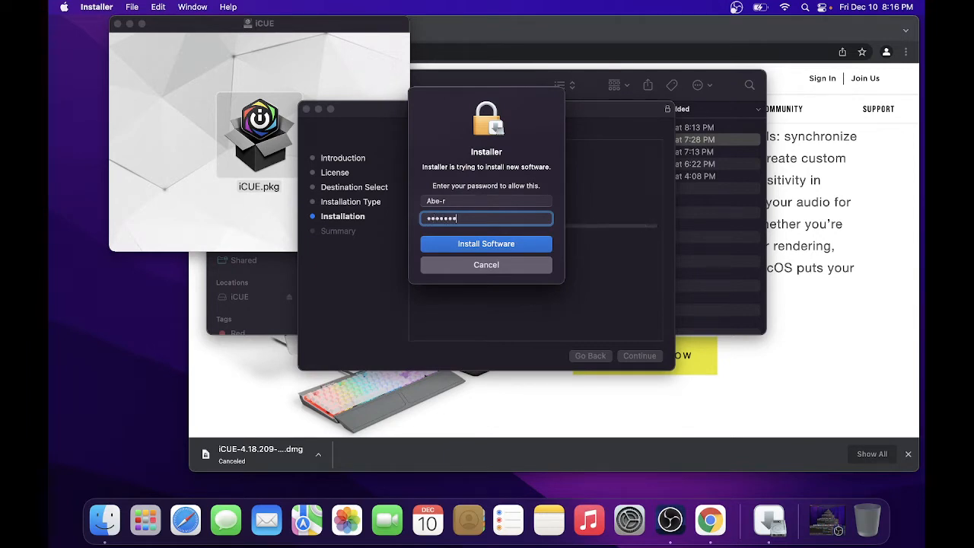
# Submit the admin password, allow Installer to control Finder, and wait for success
pyautogui.click(486, 243)
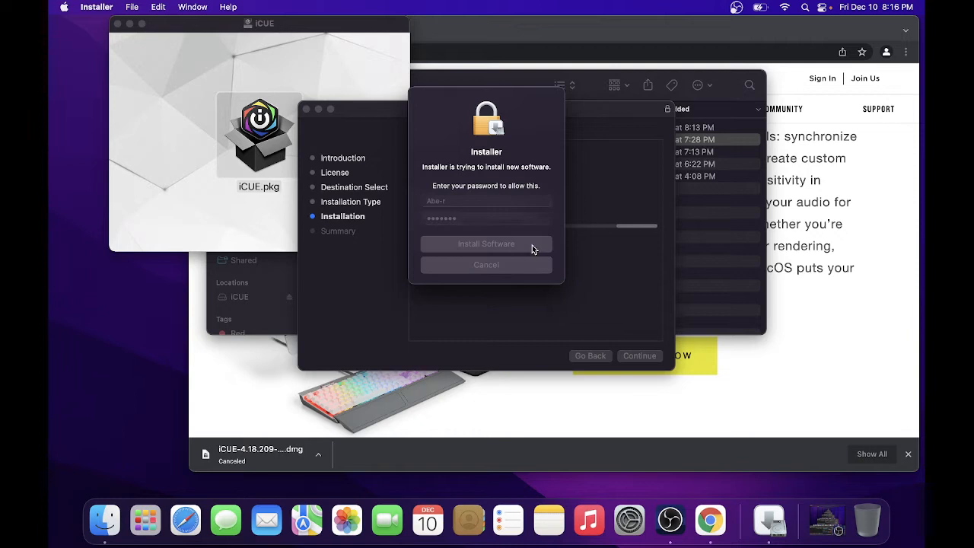
pyautogui.click(487, 244)
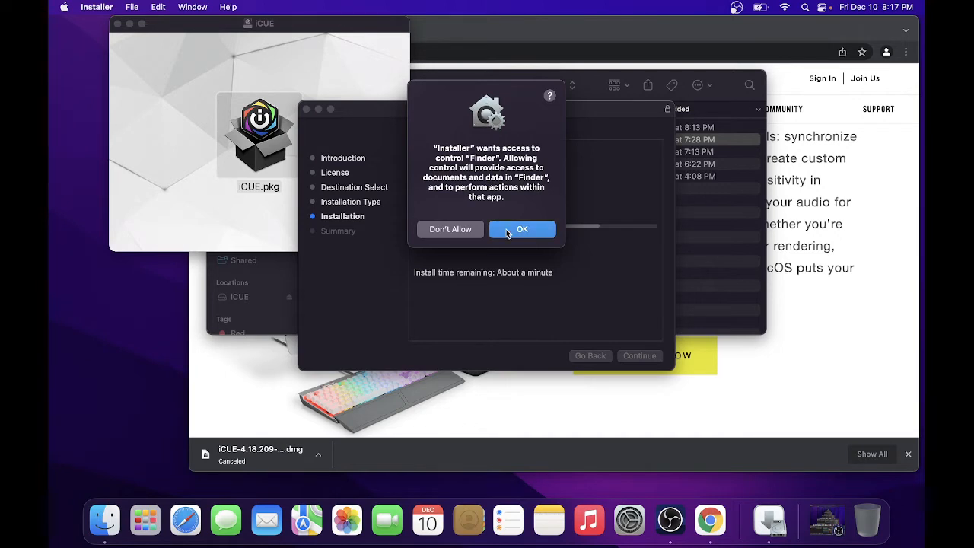
pyautogui.click(522, 229)
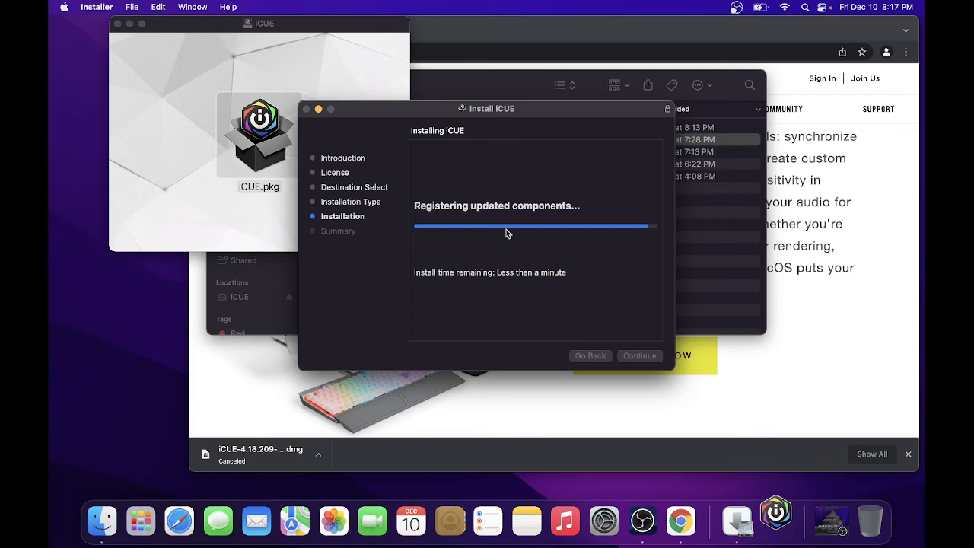
pyautogui.moveTo(511, 244)
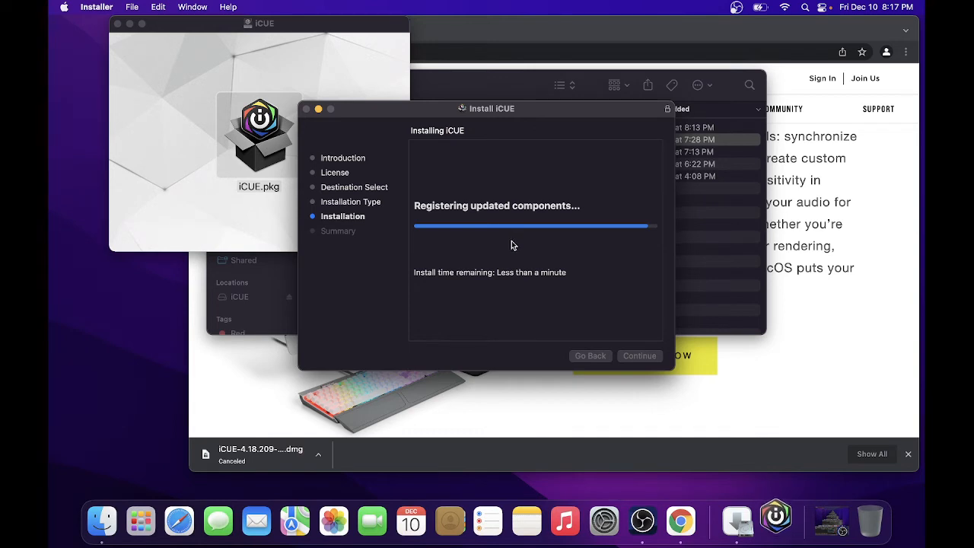
pyautogui.moveTo(775, 521)
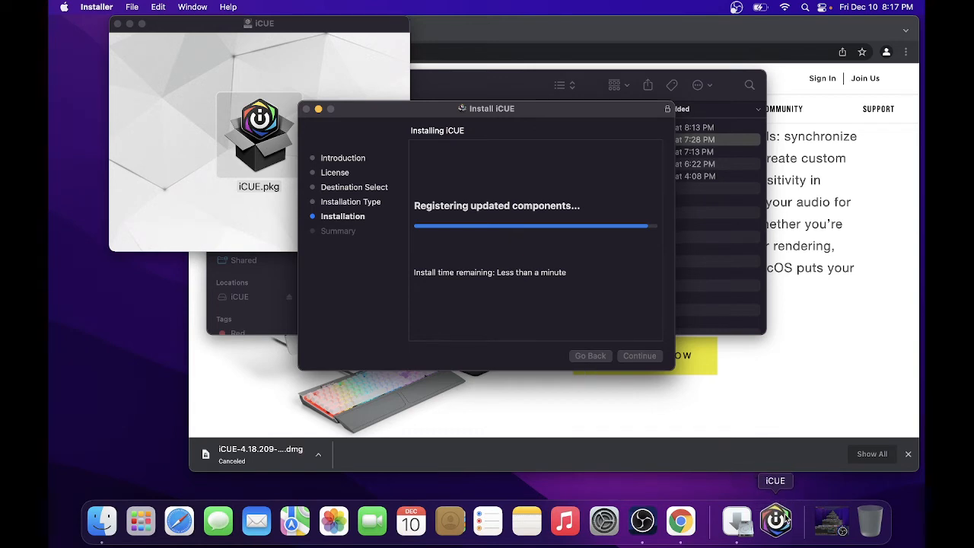
pyautogui.moveTo(662, 340)
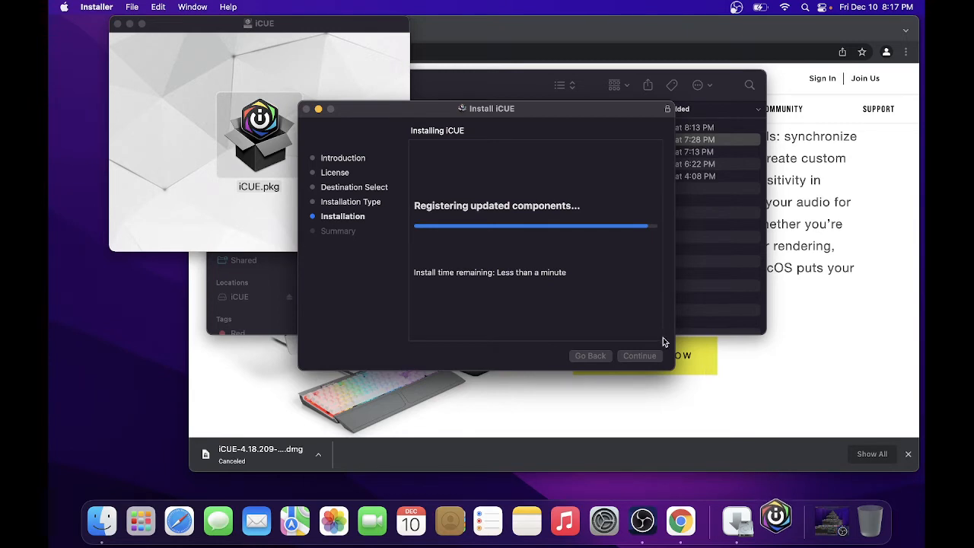
pyautogui.moveTo(637, 325)
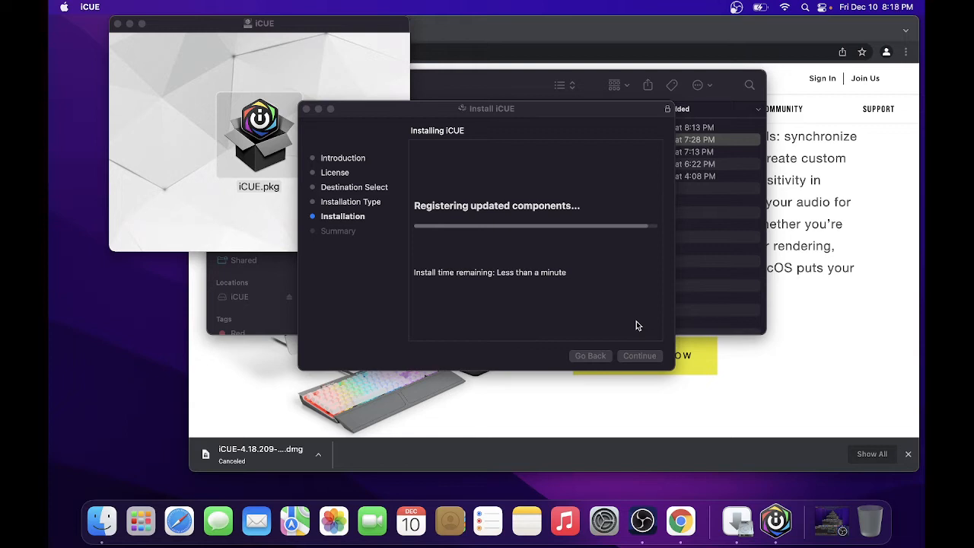
pyautogui.moveTo(722, 478)
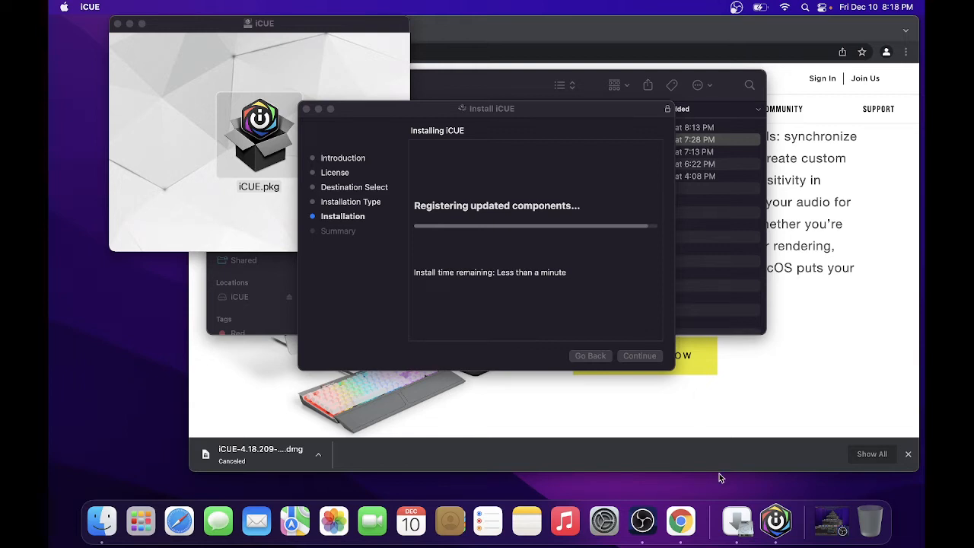
pyautogui.moveTo(775, 522)
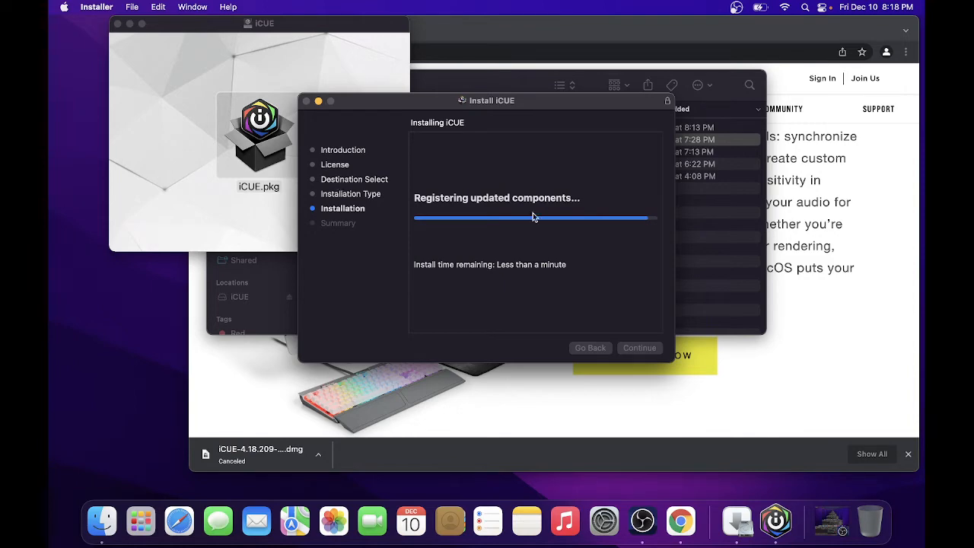
pyautogui.moveTo(492, 99); pyautogui.dragTo(421, 126)
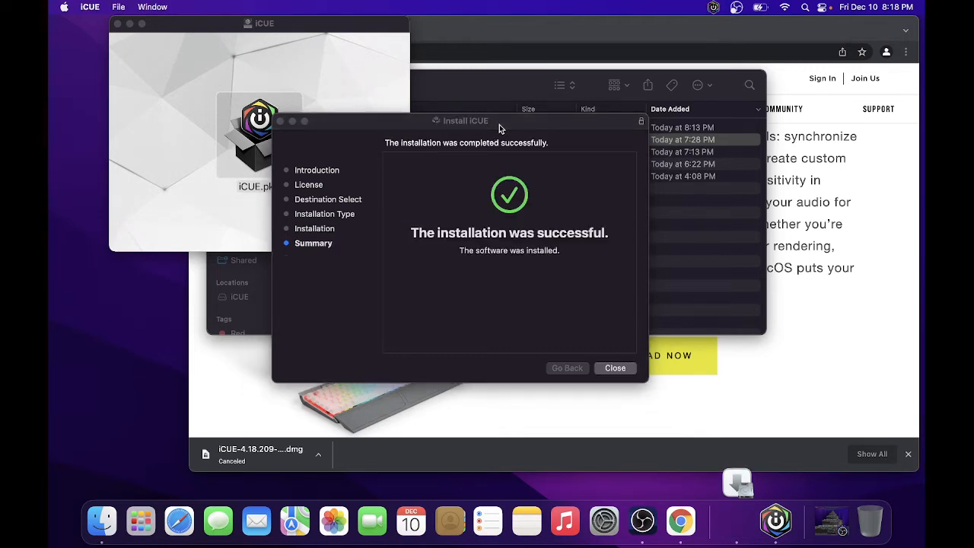
# Close the finished Installer and move the iCUE installer package to the Trash
pyautogui.click(615, 367)
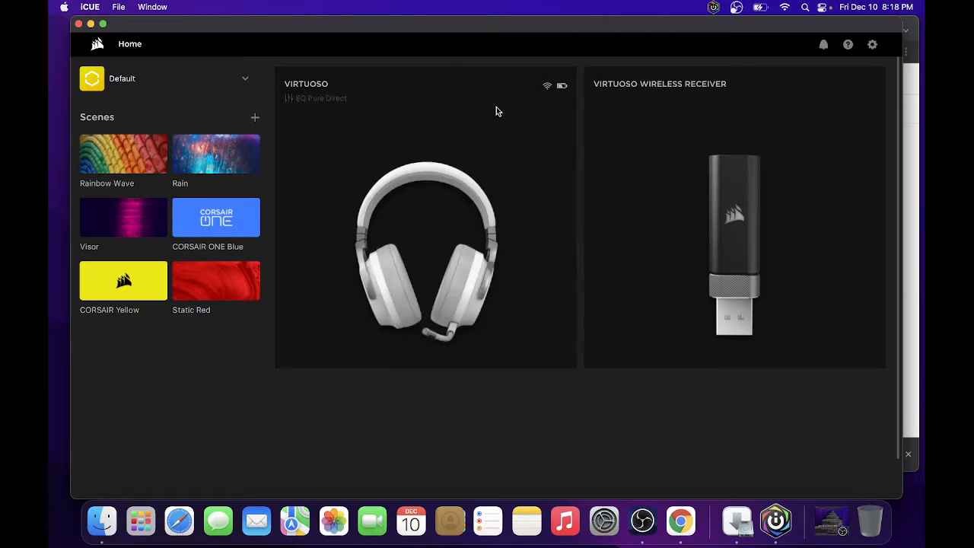
pyautogui.moveTo(145, 27)
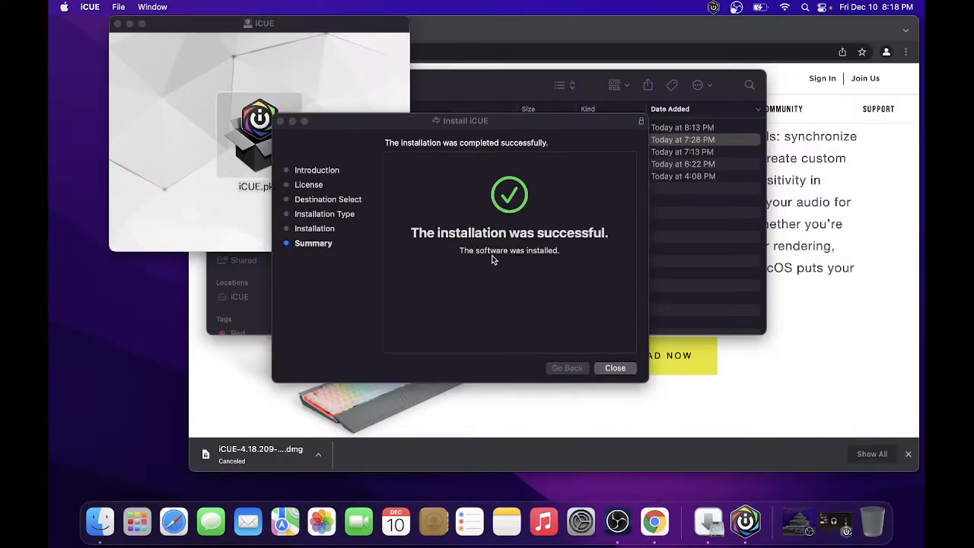
pyautogui.moveTo(608, 339)
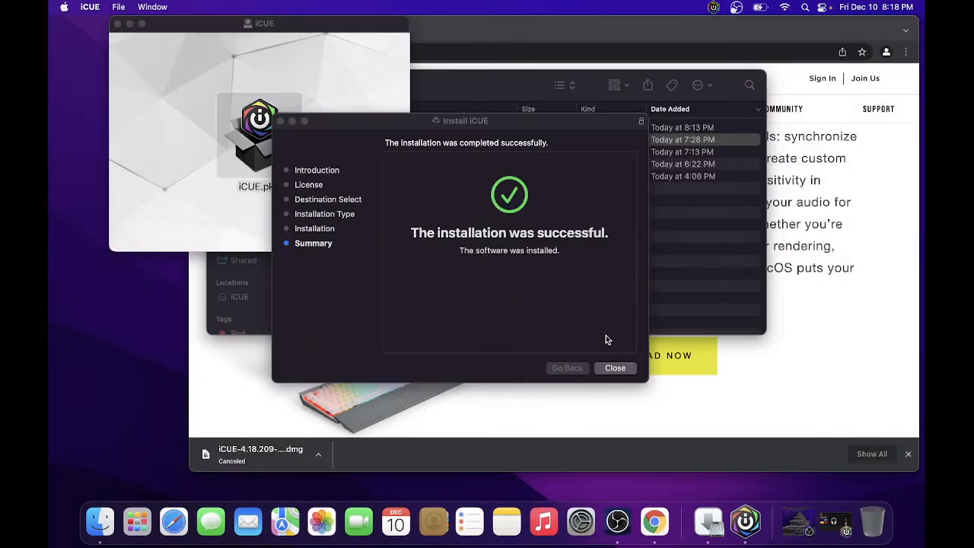
pyautogui.click(615, 367)
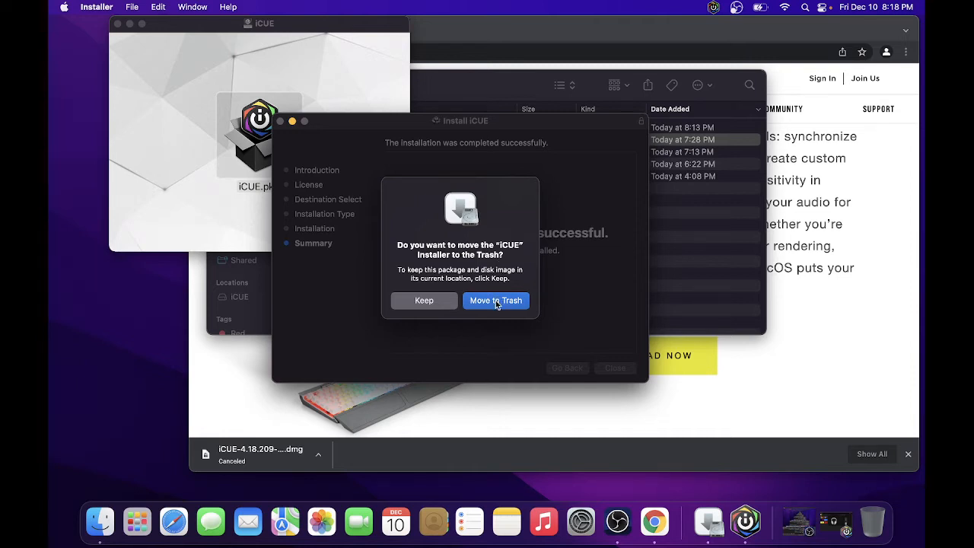
pyautogui.click(495, 300)
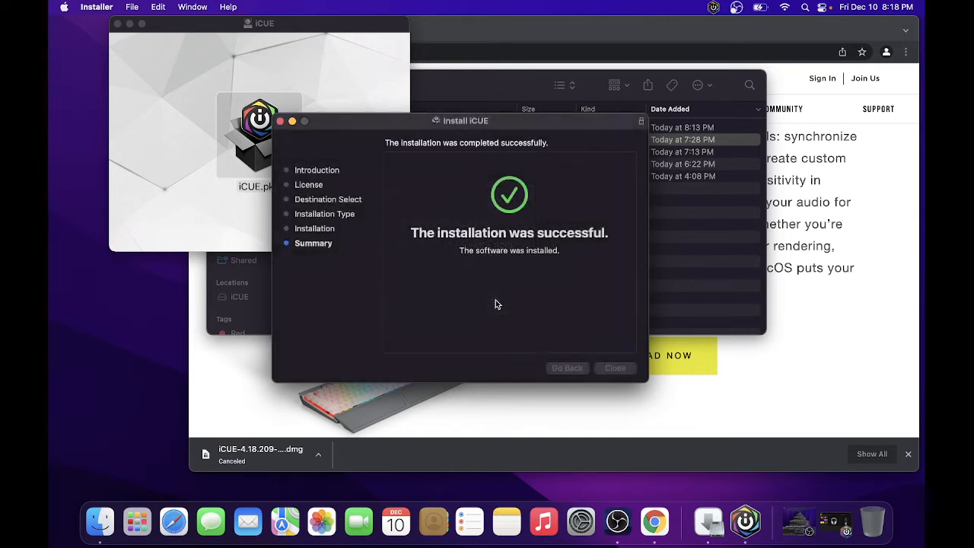
pyautogui.click(615, 367)
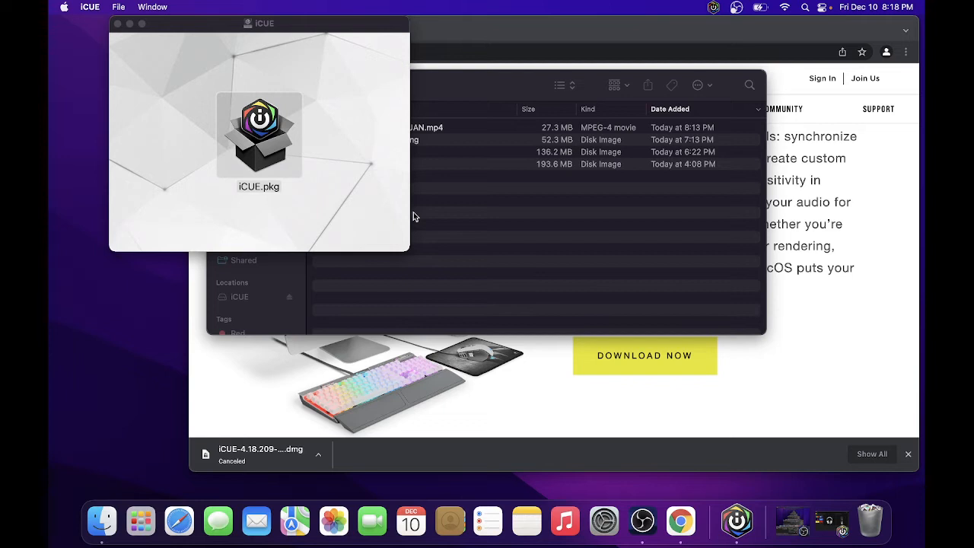
pyautogui.moveTo(113, 28)
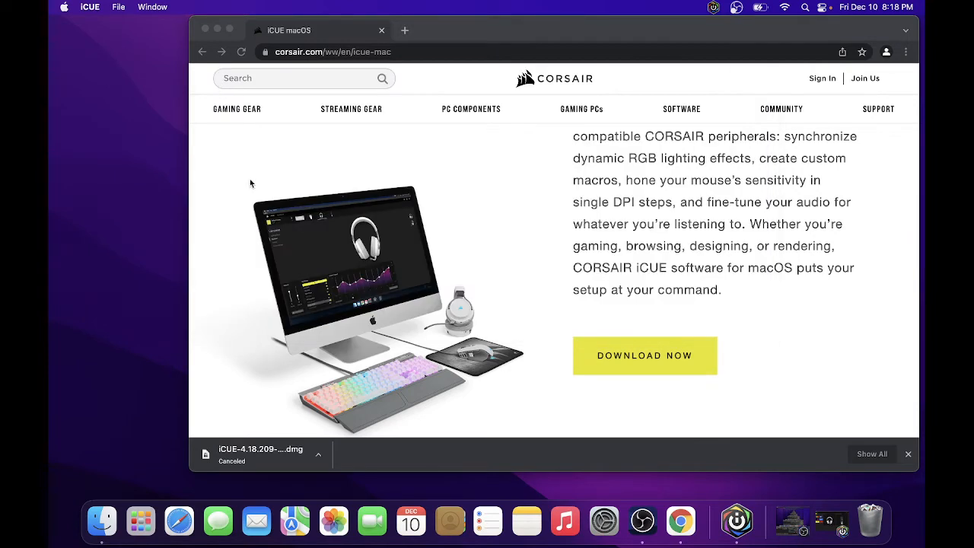
pyautogui.moveTo(205, 30)
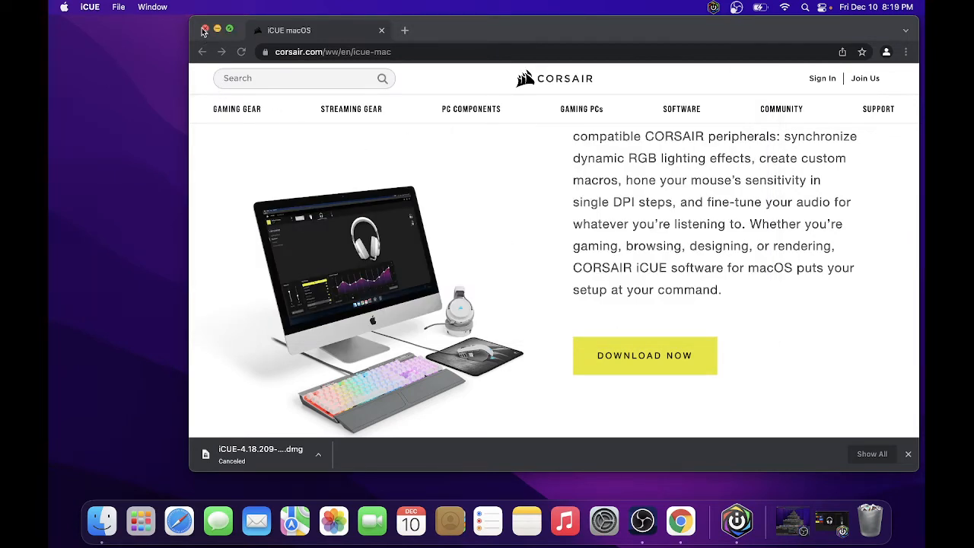
# Close the Corsair Chrome window and bring up the iCUE disk's context menu
pyautogui.click(204, 30)
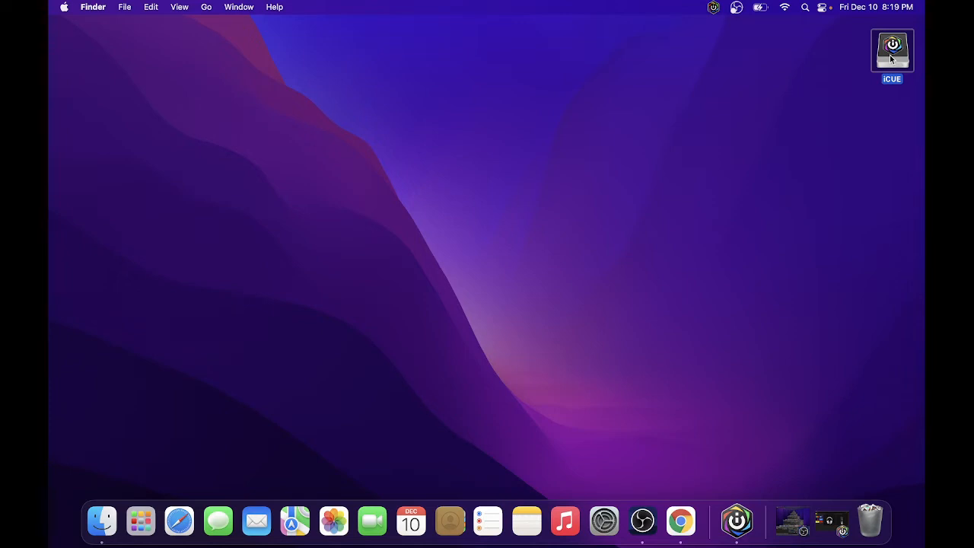
pyautogui.rightClick(891, 50)
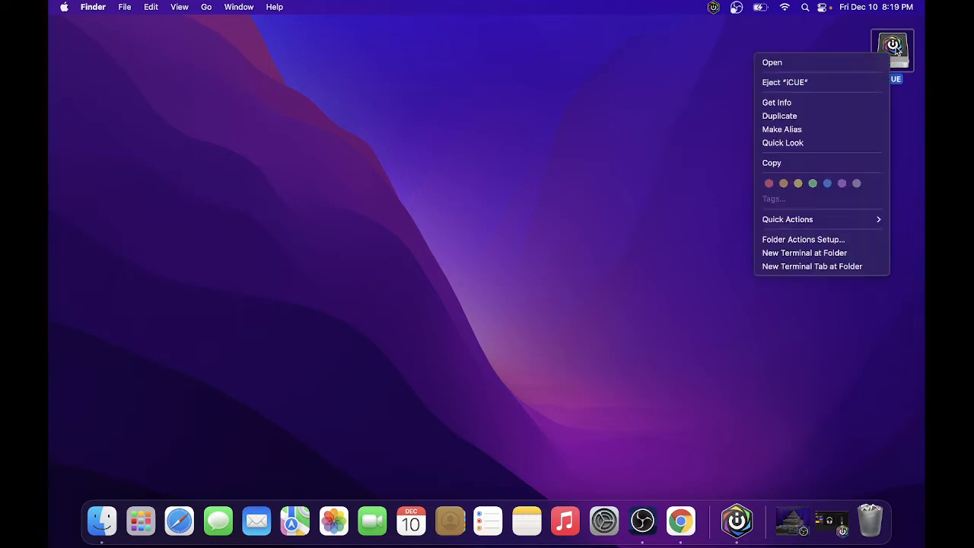
pyautogui.moveTo(848, 82)
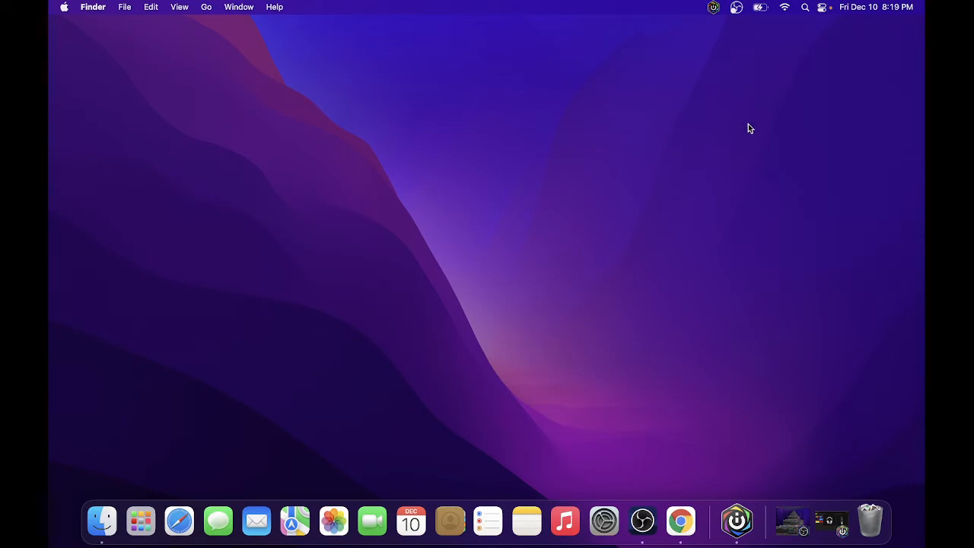
# Launch iCUE, check the wireless receiver's firmware, then open the Virtuoso headset's lighting page
pyautogui.click(737, 520)
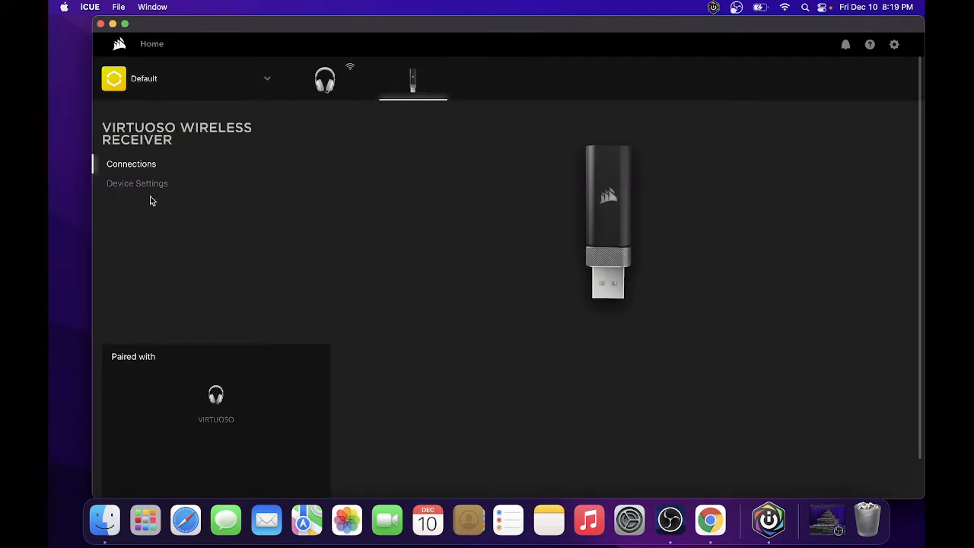
pyautogui.click(137, 182)
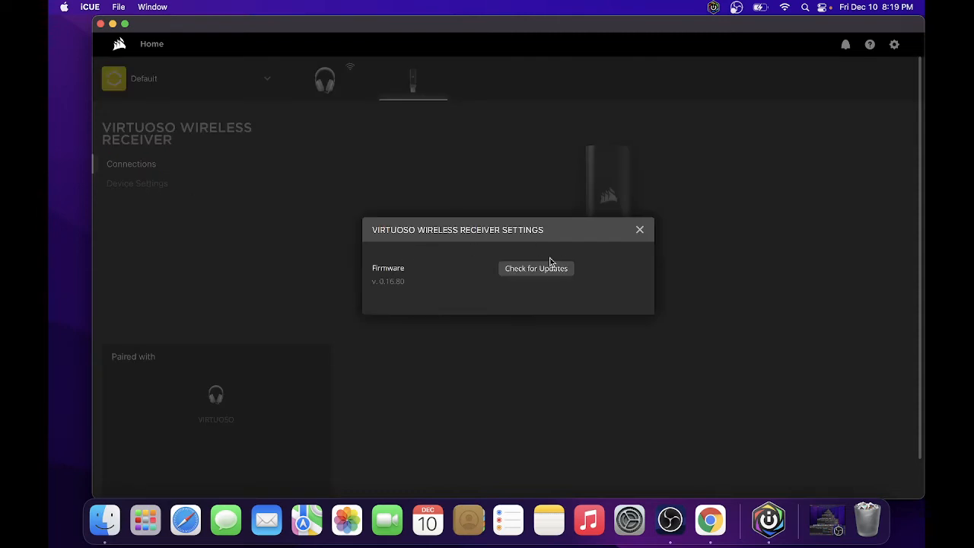
pyautogui.click(536, 268)
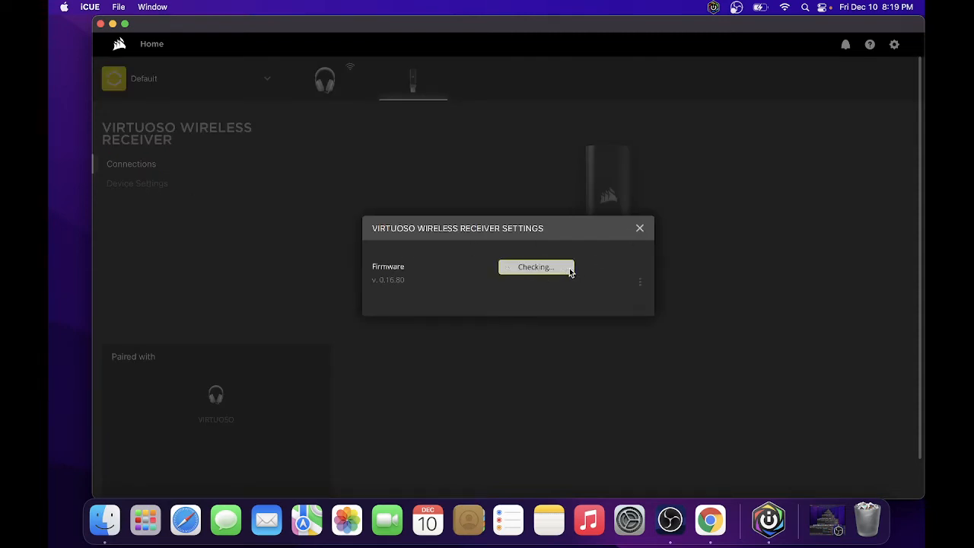
pyautogui.click(639, 228)
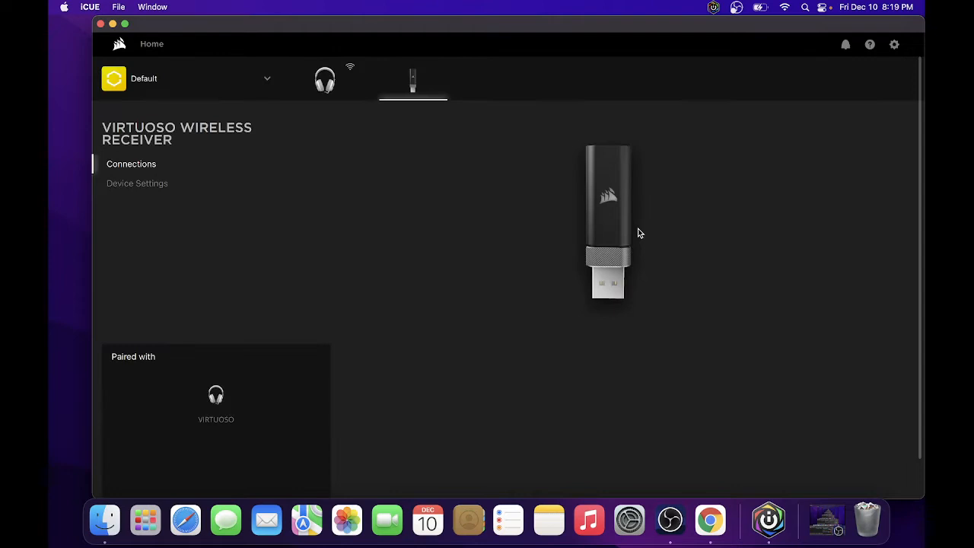
pyautogui.moveTo(320, 65)
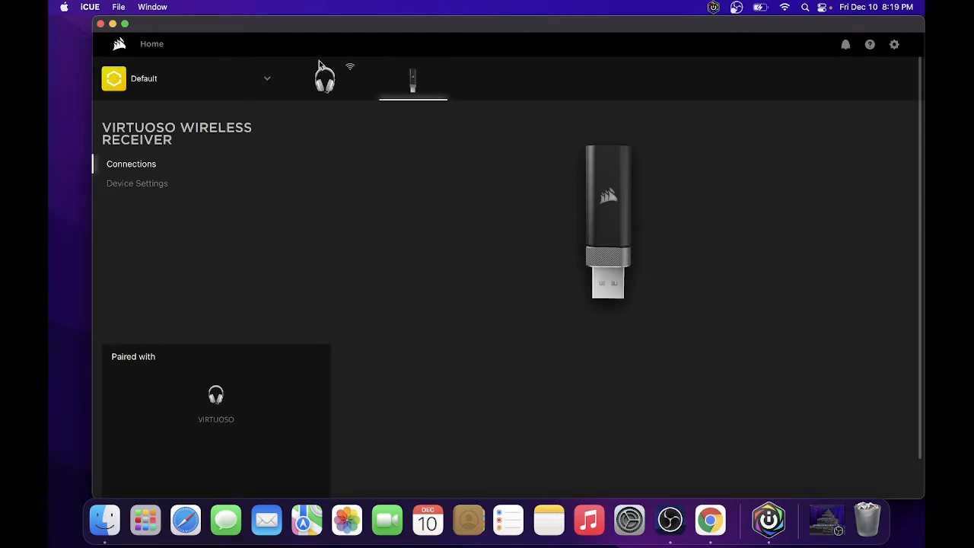
pyautogui.click(325, 78)
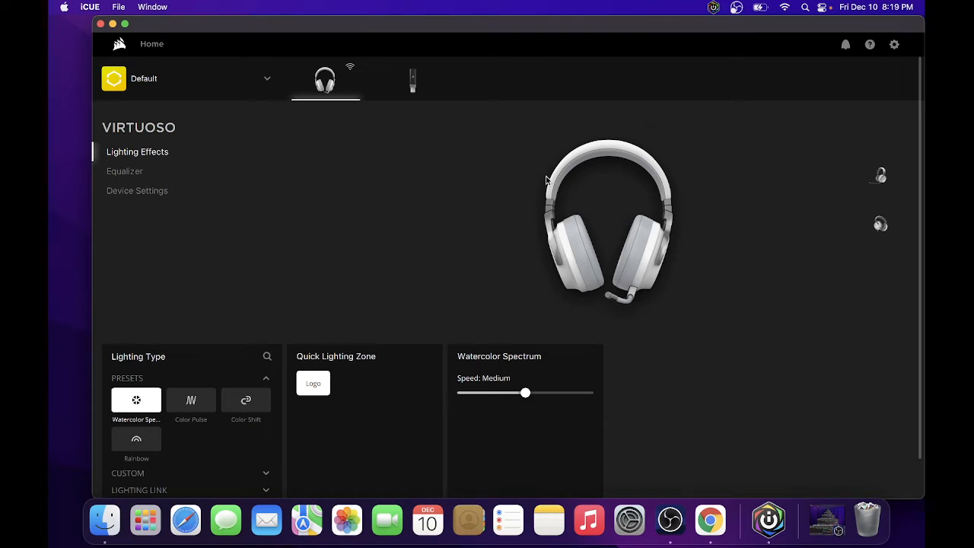
pyautogui.moveTo(227, 331)
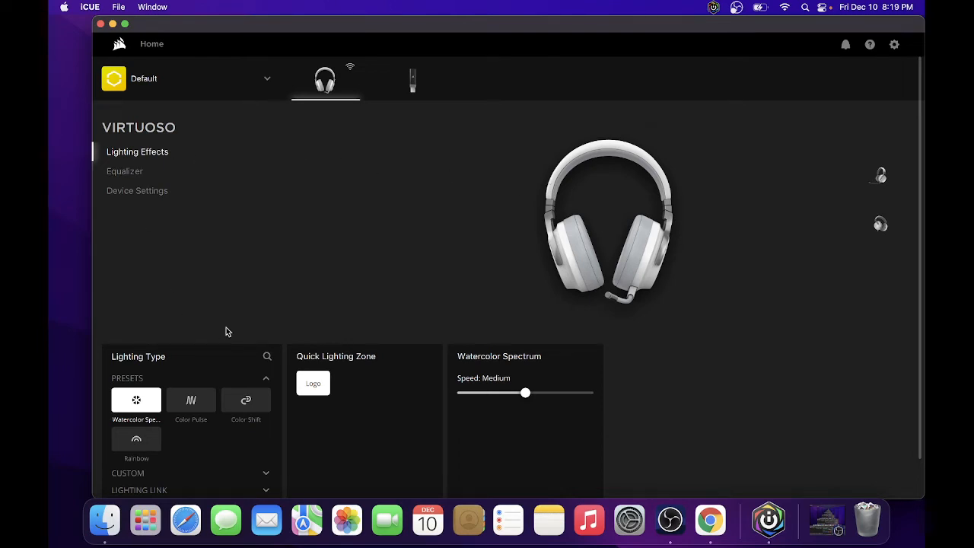
pyautogui.moveTo(404, 405)
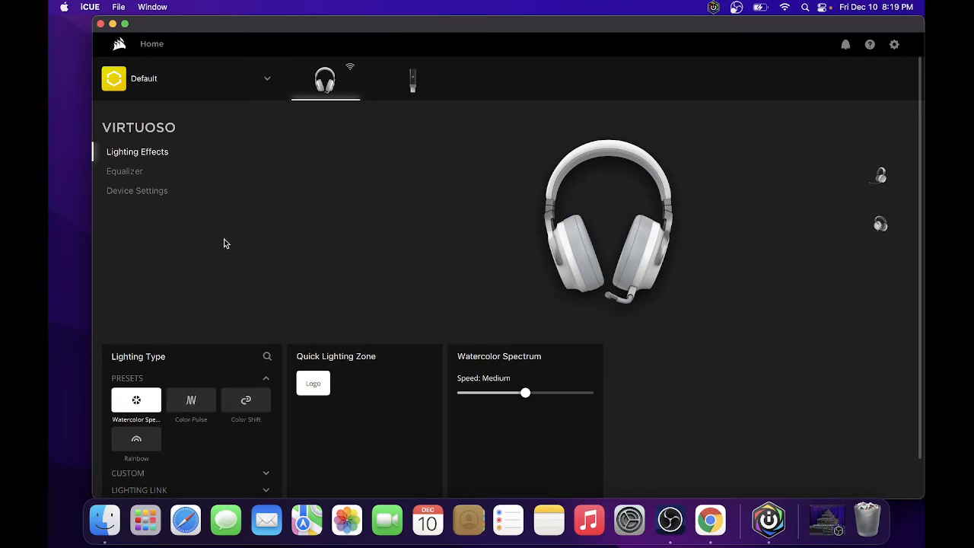
pyautogui.moveTo(156, 144)
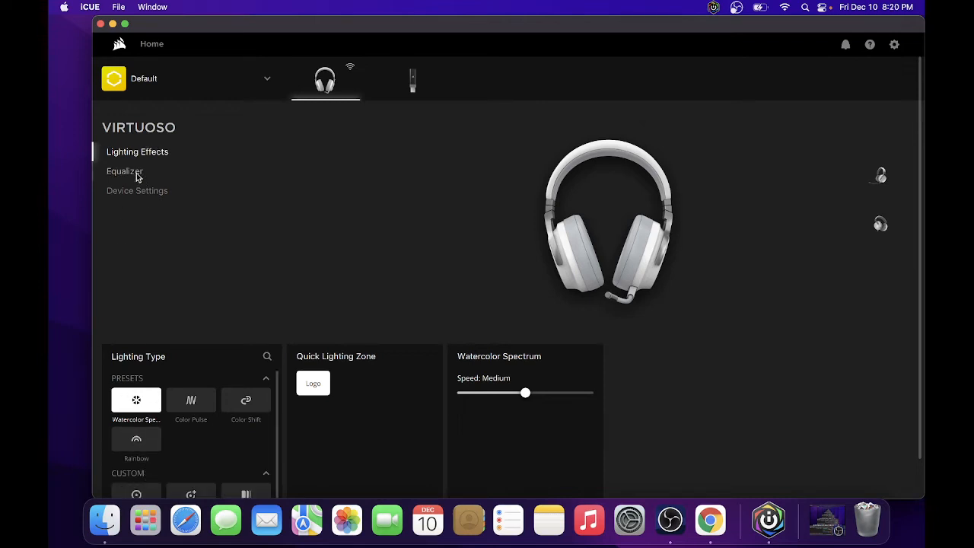
# Try the FPS Competition preset and stereo toggle, then restore Pure Direct with 7.1 surround
pyautogui.click(124, 171)
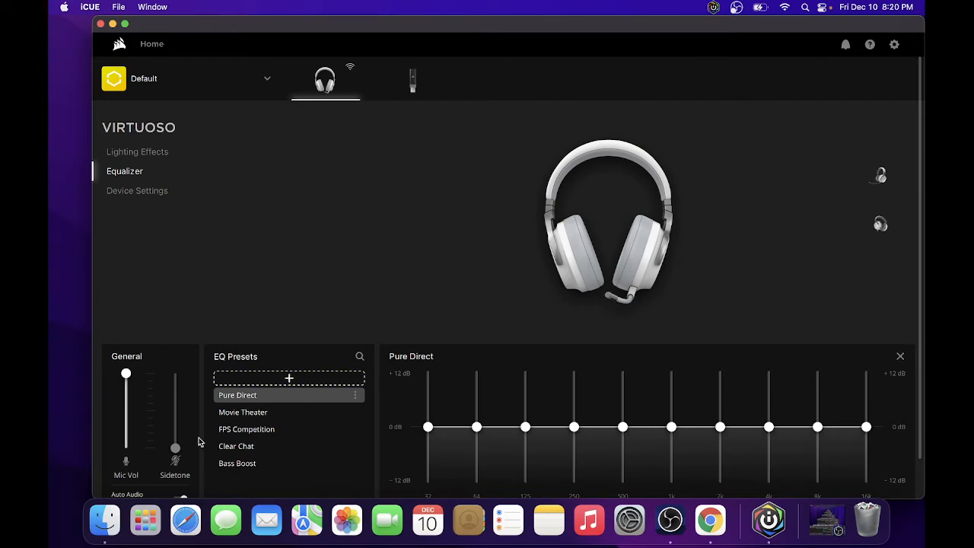
pyautogui.moveTo(168, 33)
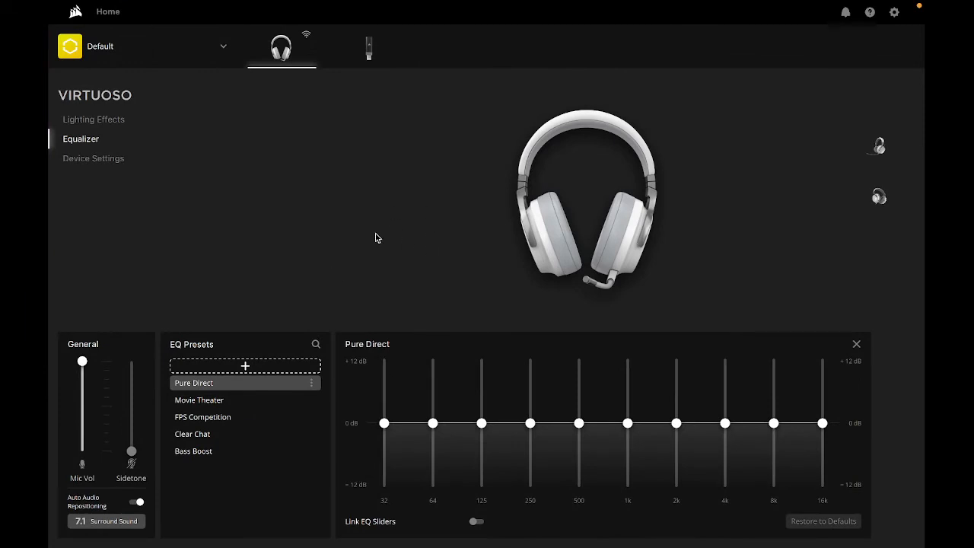
pyautogui.moveTo(248, 411)
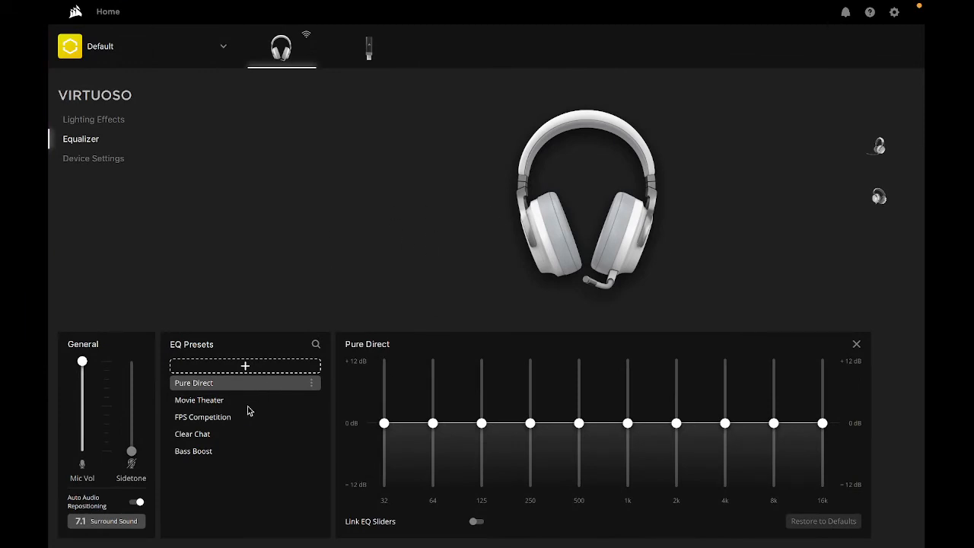
pyautogui.click(202, 416)
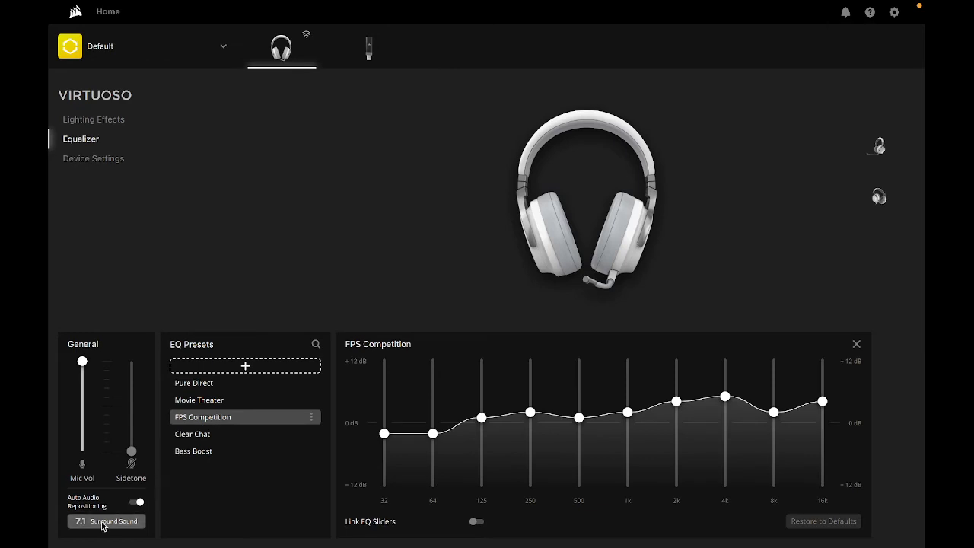
pyautogui.click(107, 521)
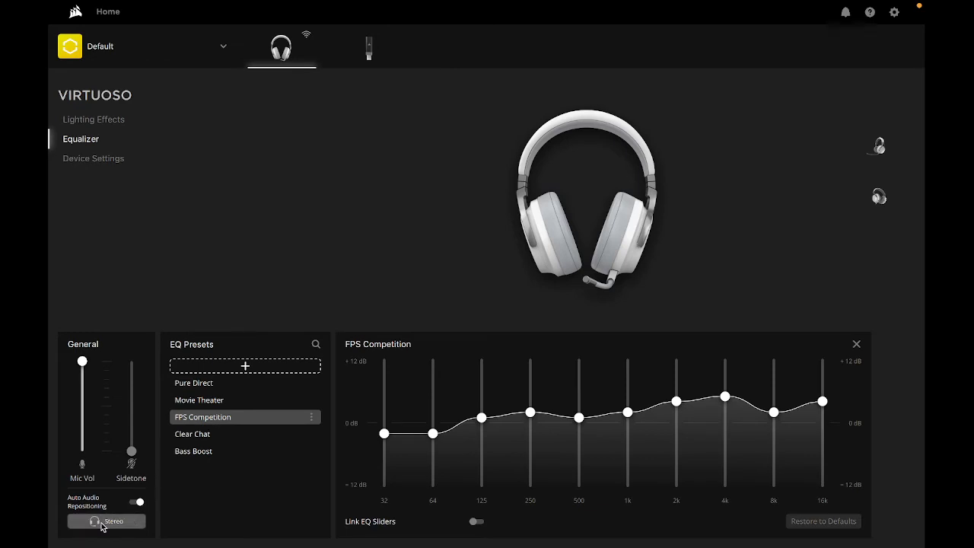
pyautogui.click(106, 521)
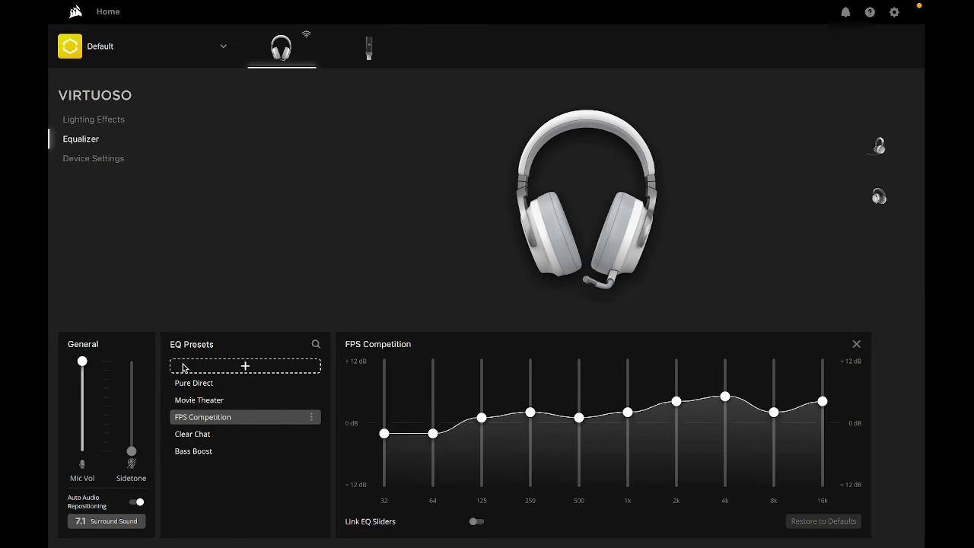
pyautogui.moveTo(223, 409)
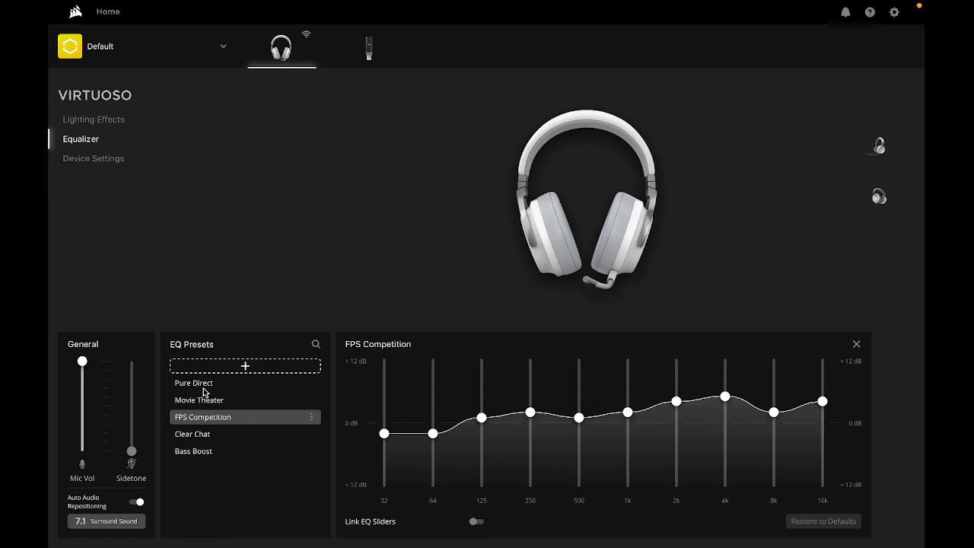
pyautogui.click(194, 382)
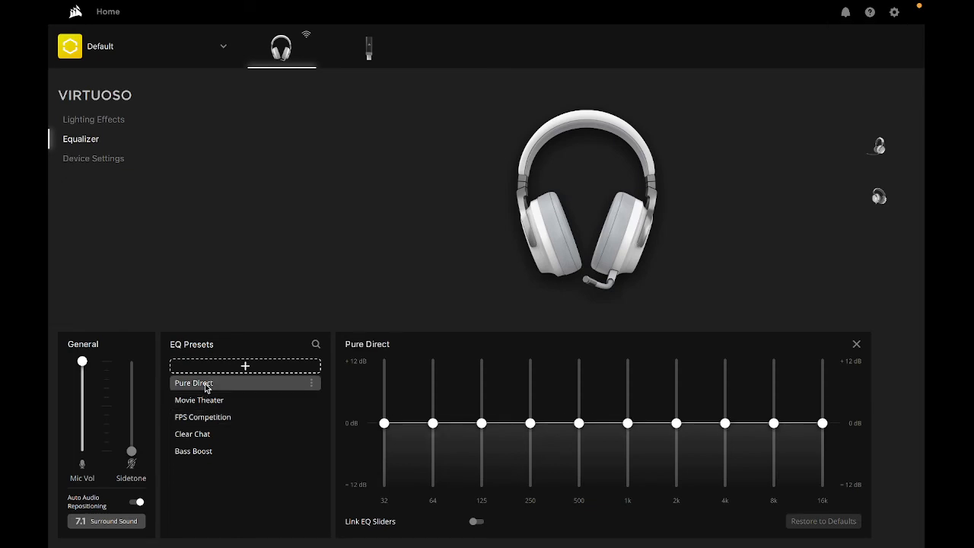
pyautogui.moveTo(196, 246)
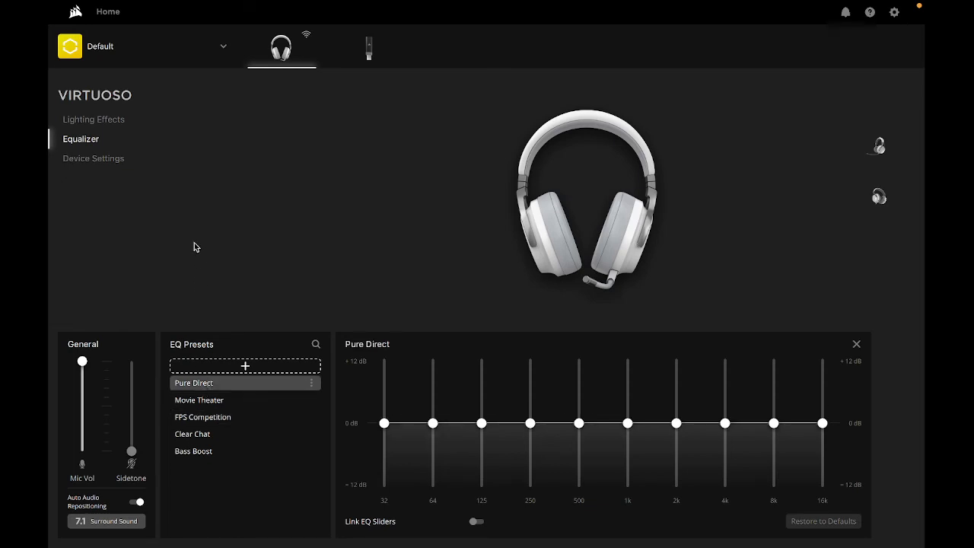
pyautogui.click(894, 12)
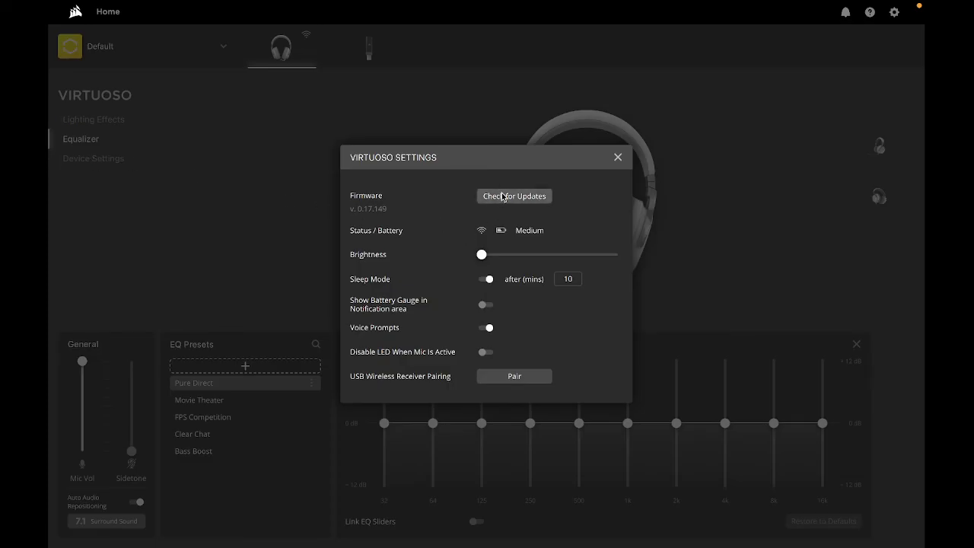
pyautogui.moveTo(510, 238)
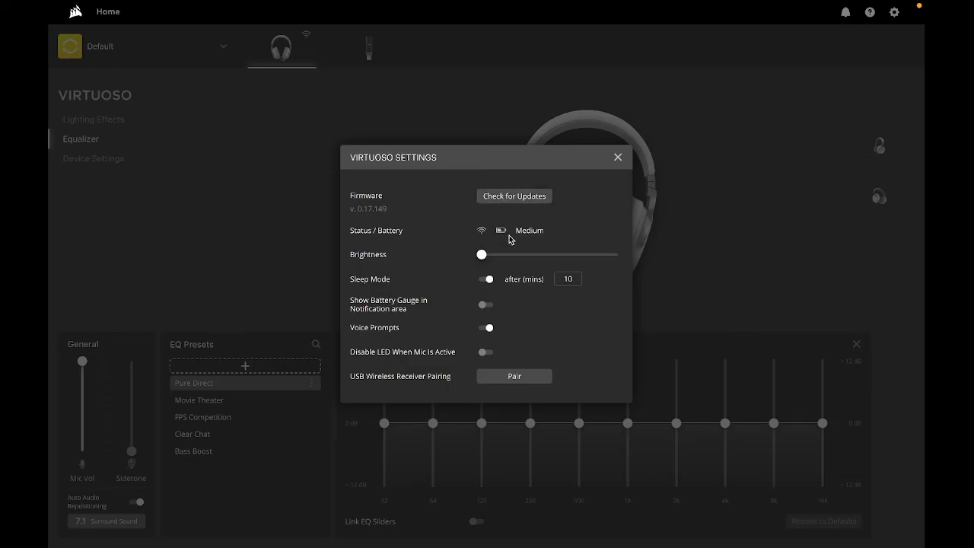
pyautogui.moveTo(481, 230)
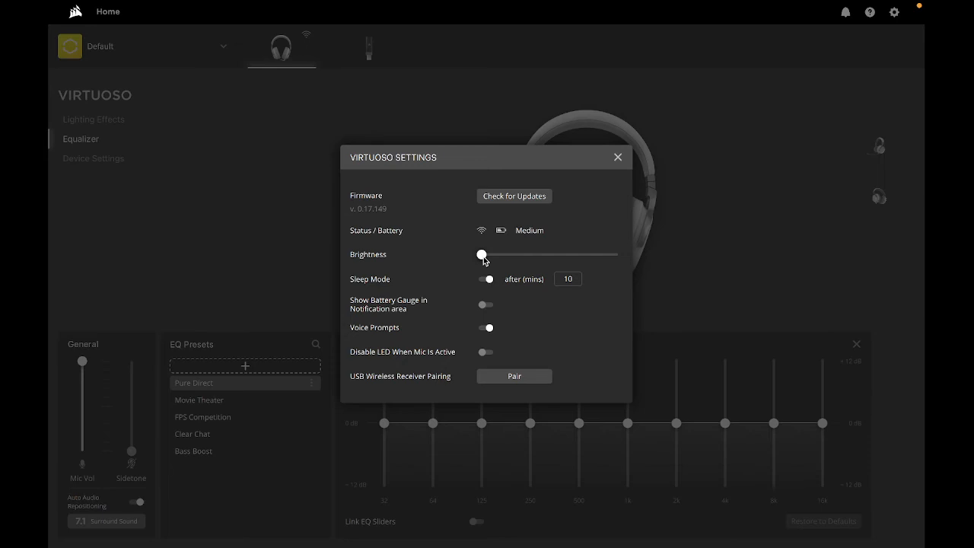
# Sweep the Virtuoso headset brightness slider to full and back, leaving it at minimum
pyautogui.moveTo(481, 255); pyautogui.dragTo(601, 255)
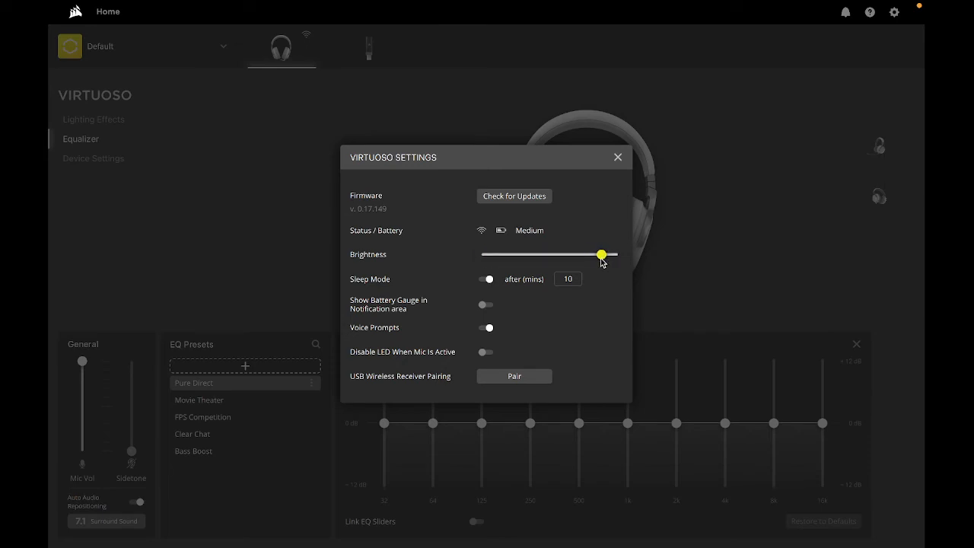
pyautogui.moveTo(602, 254); pyautogui.dragTo(481, 254)
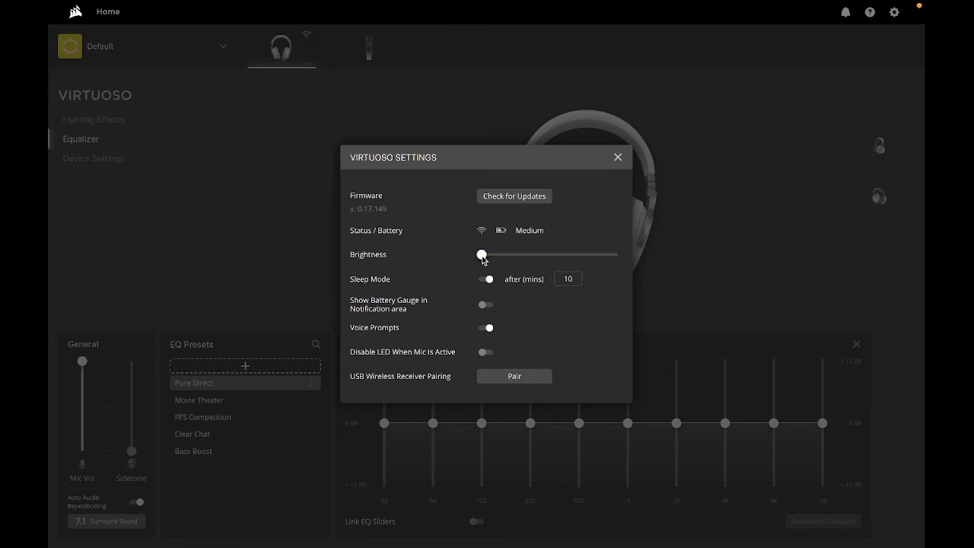
pyautogui.moveTo(481, 254); pyautogui.dragTo(586, 255)
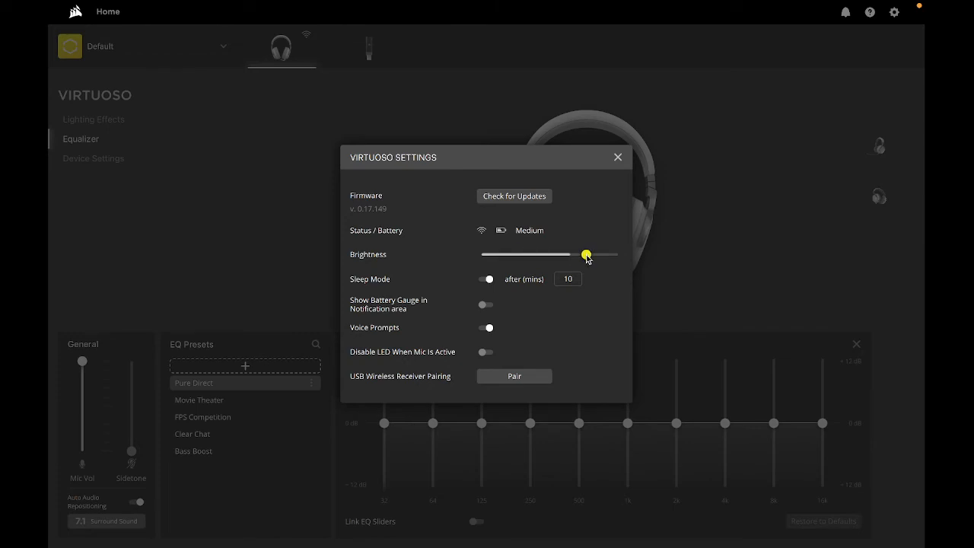
pyautogui.moveTo(586, 254); pyautogui.dragTo(618, 254)
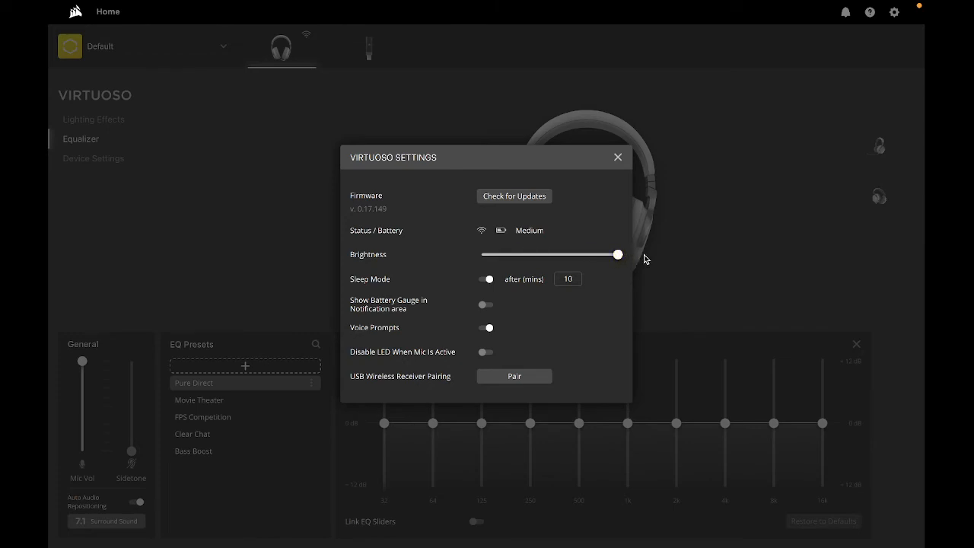
pyautogui.moveTo(616, 254); pyautogui.dragTo(481, 254)
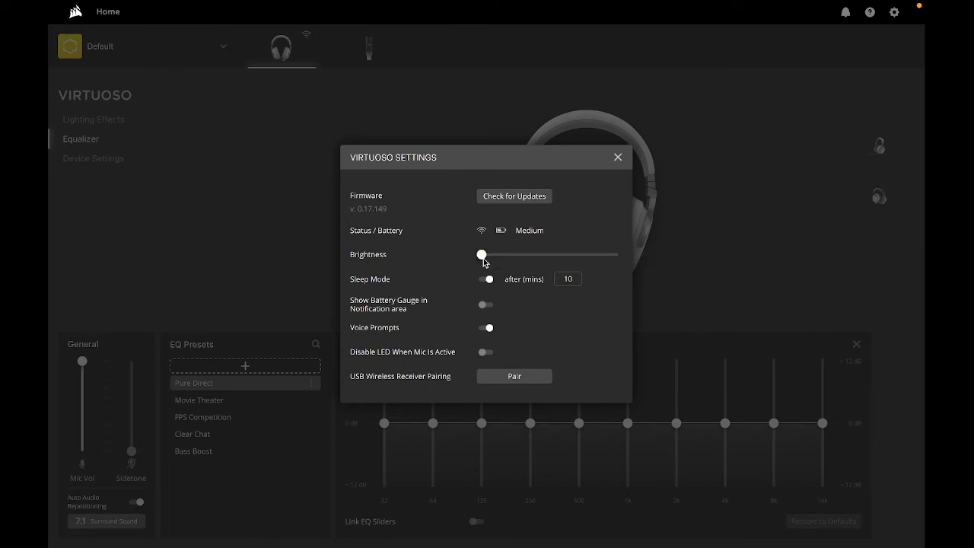
# Set the headset's sleep mode timeout to 5 minutes
pyautogui.click(488, 279)
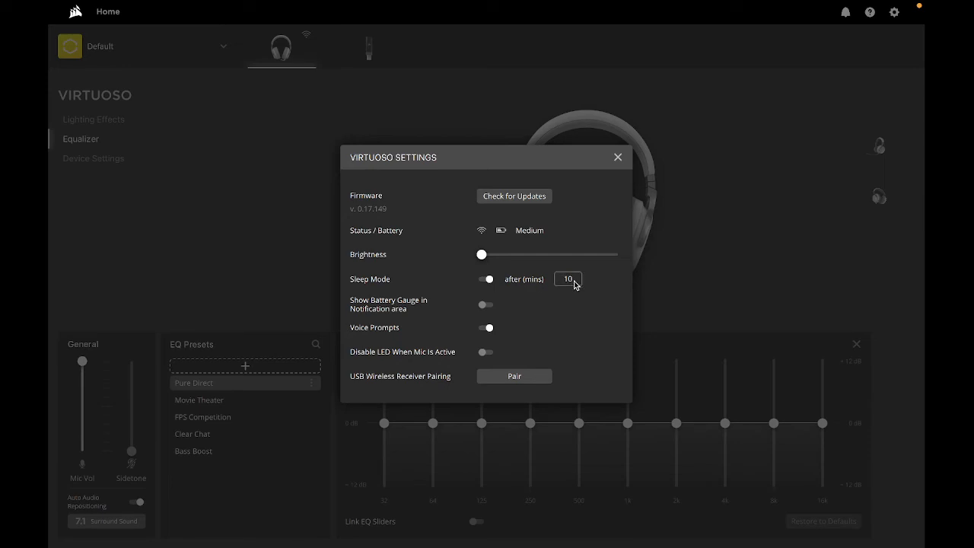
pyautogui.write('5')
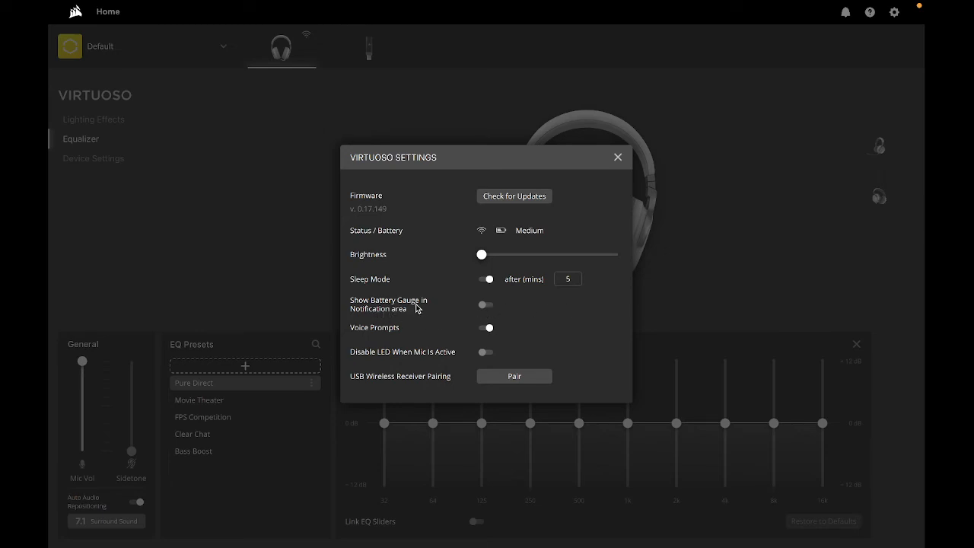
pyautogui.moveTo(500, 307)
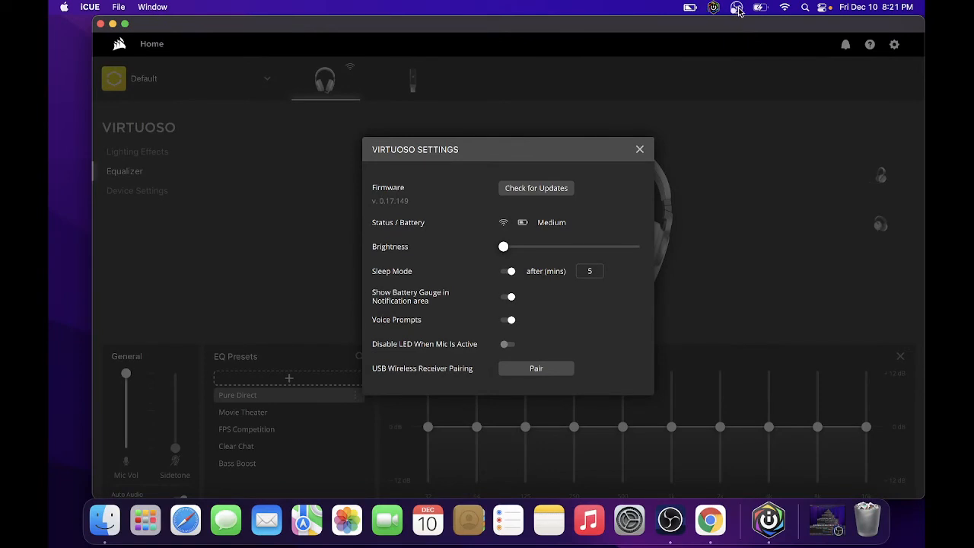
pyautogui.moveTo(693, 9)
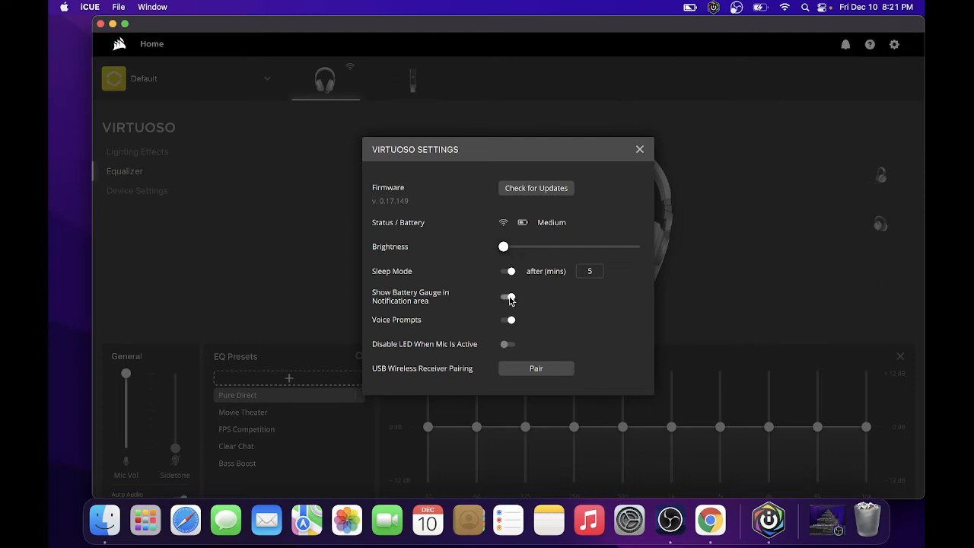
# Keep Voice Prompts on and turn the battery gauge notification on, then off
pyautogui.click(508, 297)
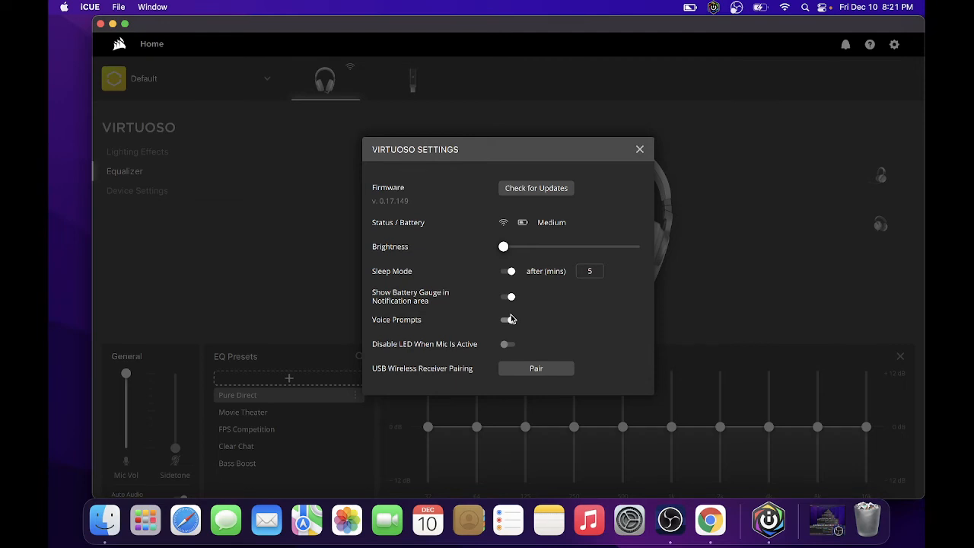
pyautogui.click(507, 320)
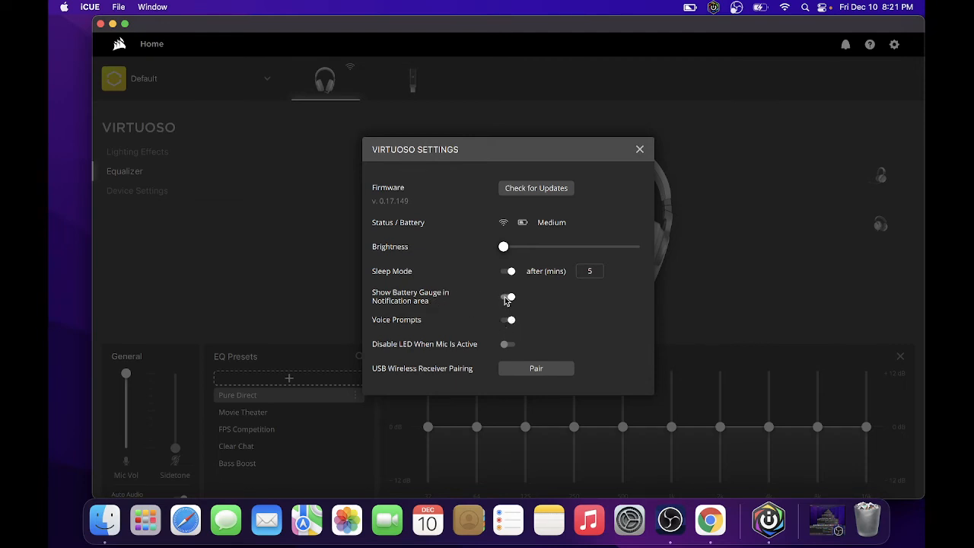
pyautogui.click(508, 297)
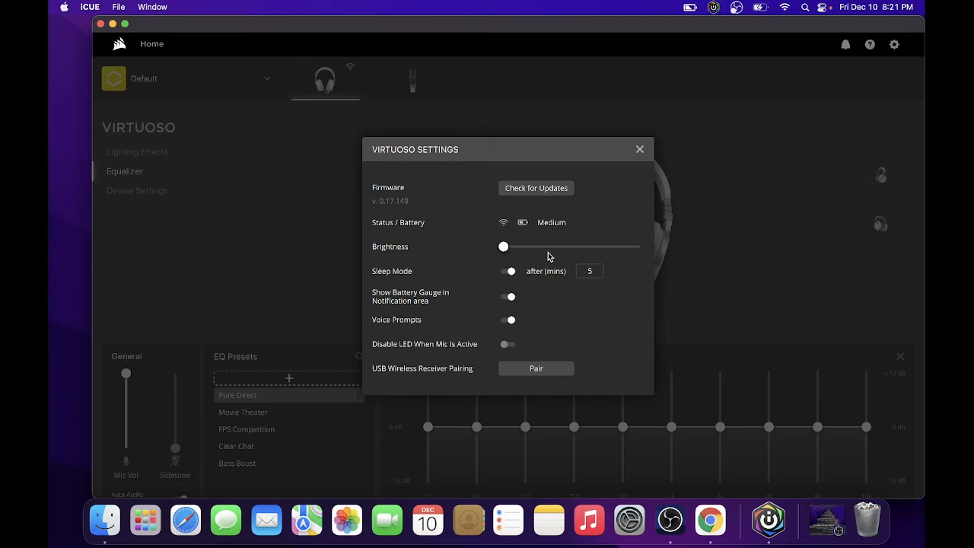
pyautogui.moveTo(597, 137)
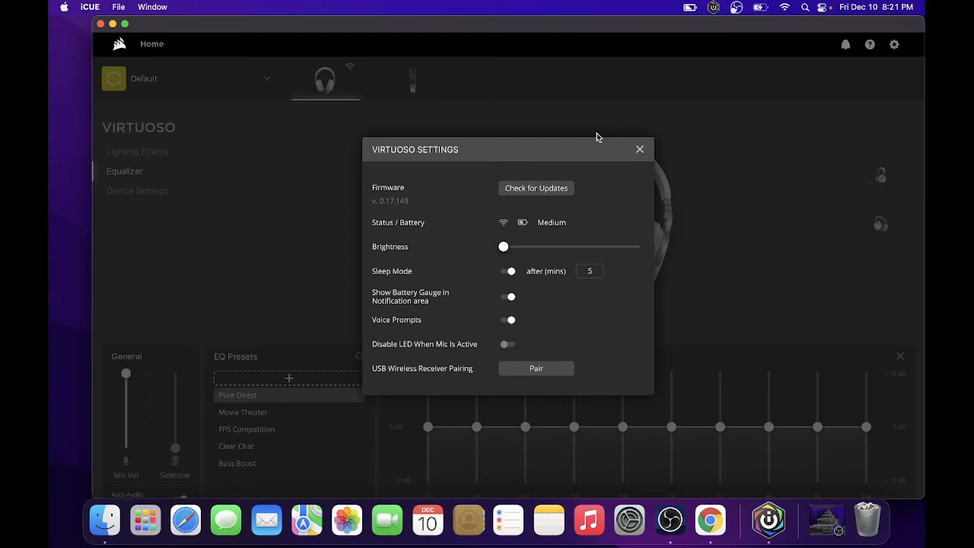
pyautogui.click(509, 297)
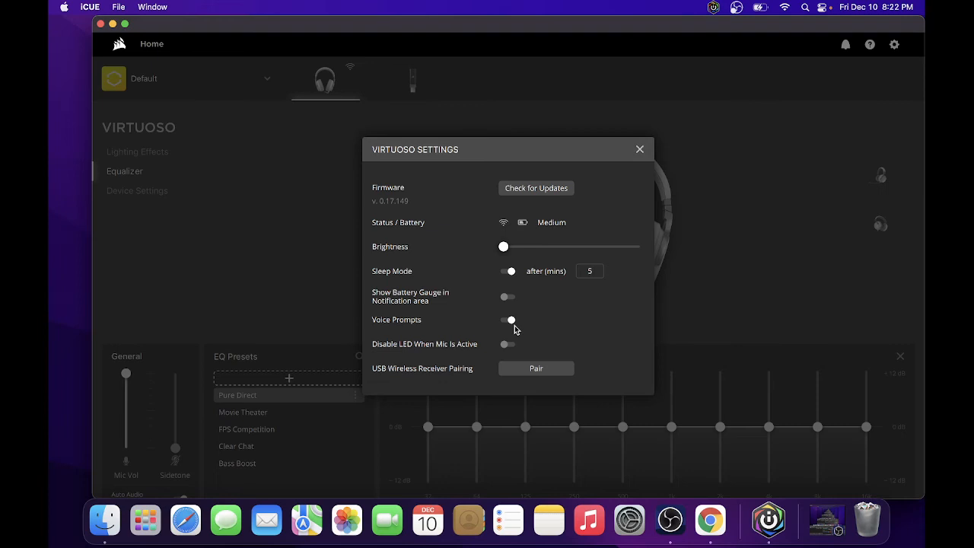
pyautogui.click(510, 320)
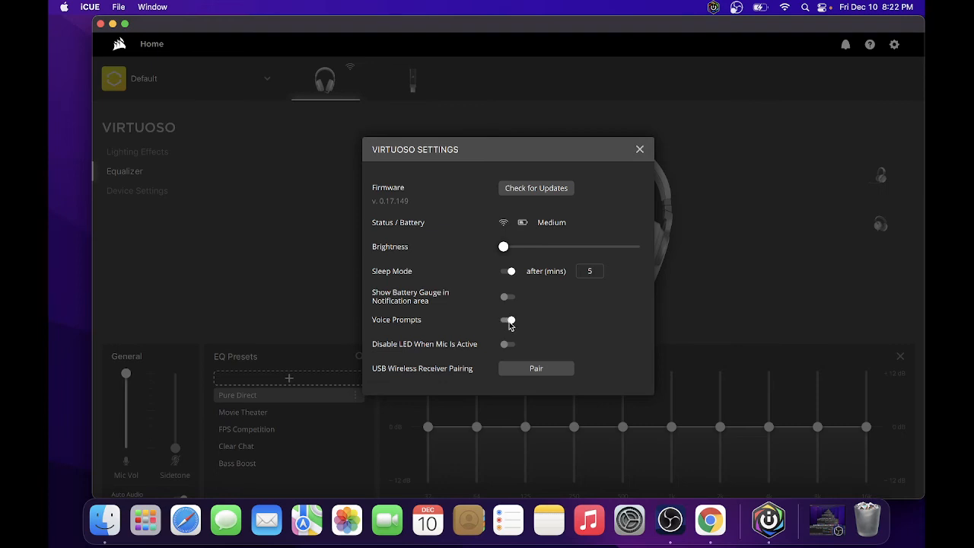
pyautogui.click(508, 319)
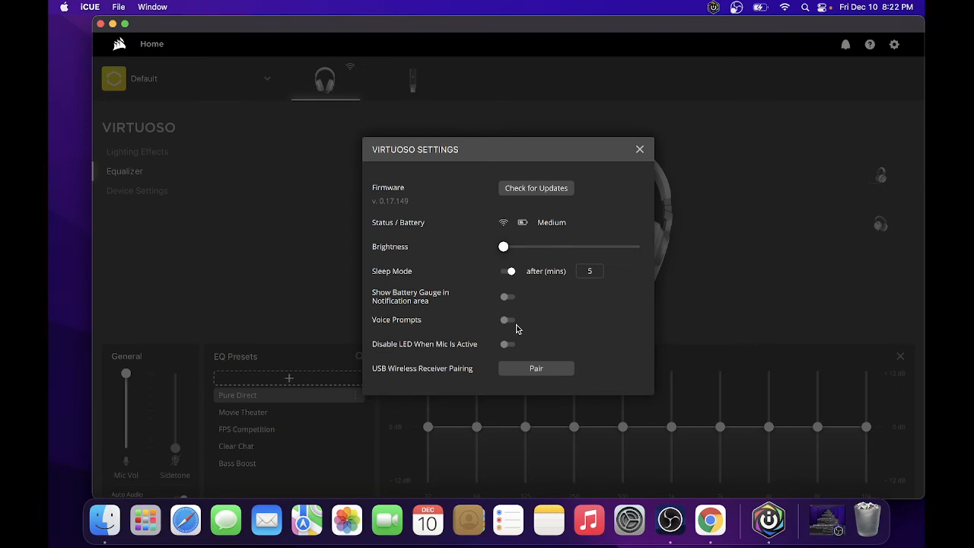
pyautogui.click(508, 319)
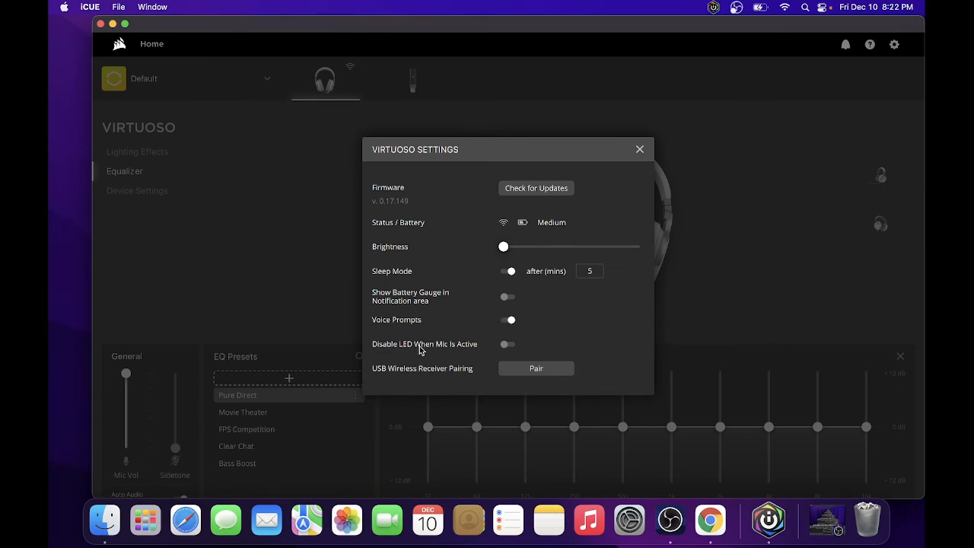
pyautogui.moveTo(472, 351)
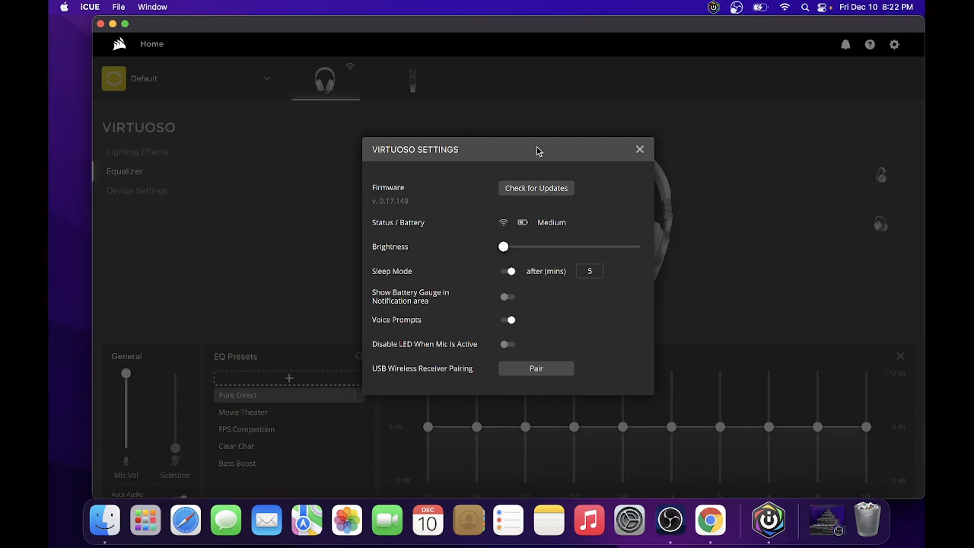
pyautogui.moveTo(433, 153)
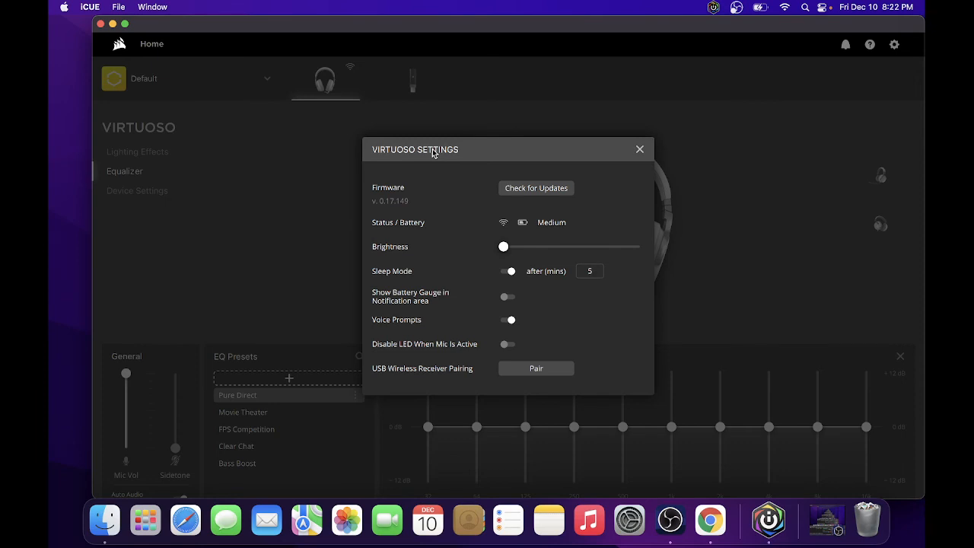
pyautogui.moveTo(445, 326)
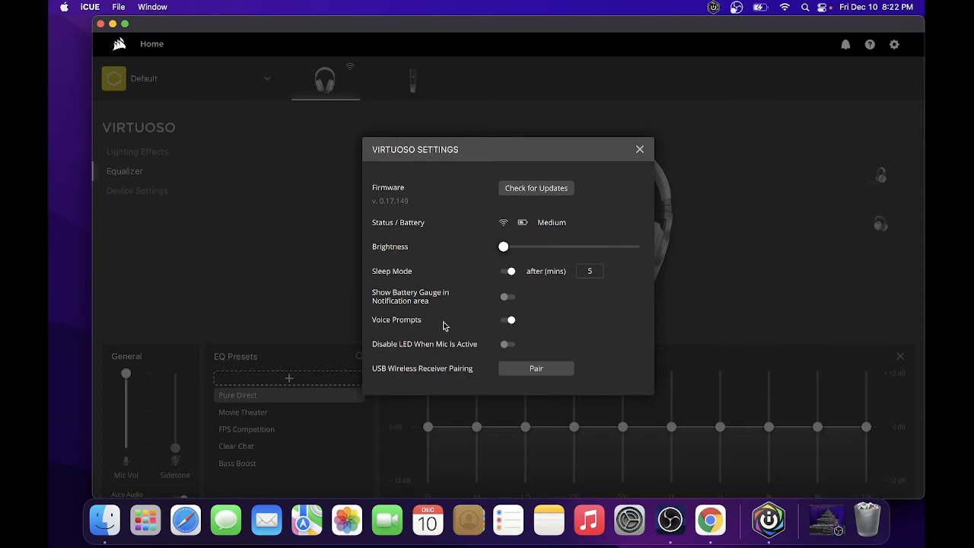
pyautogui.moveTo(424, 331)
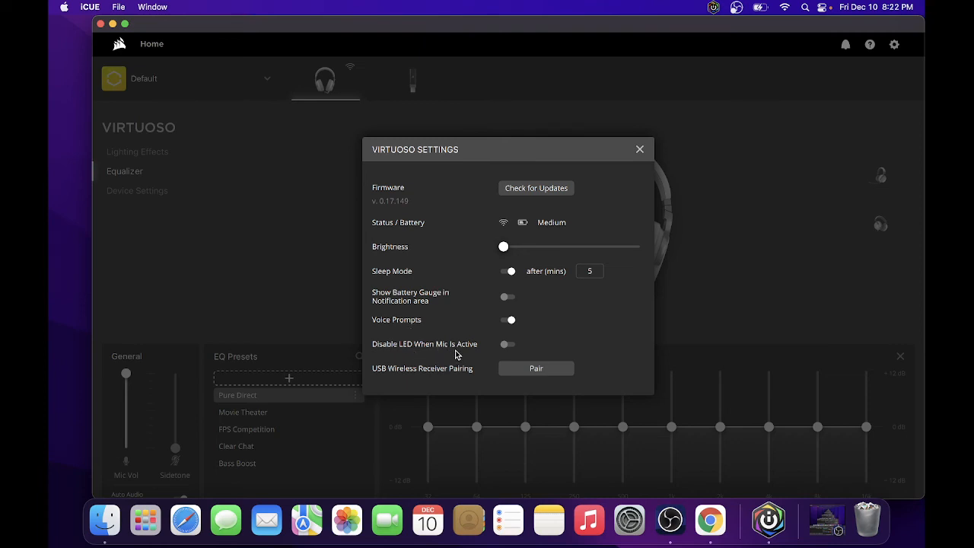
pyautogui.moveTo(509, 349)
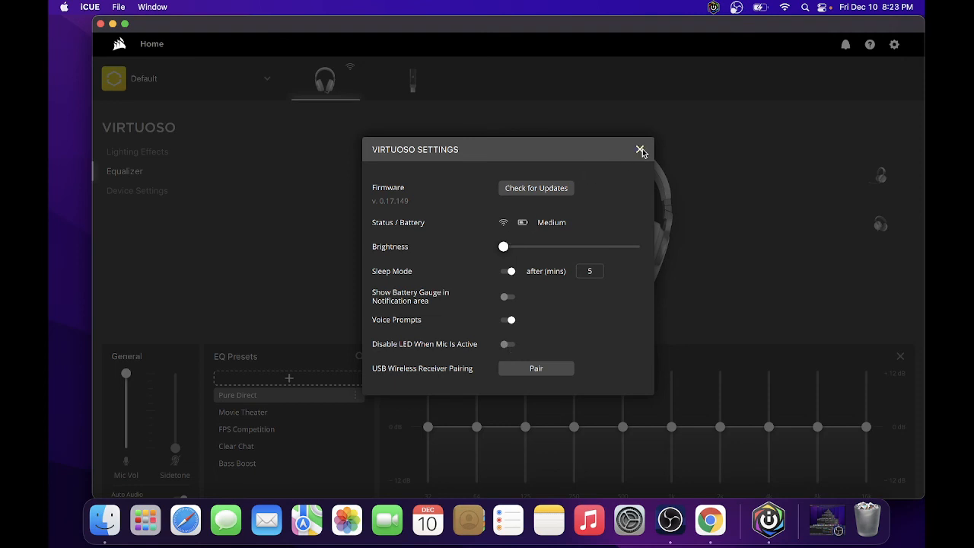
# Close Virtuoso Settings and go Home to the headset and wireless receiver overview
pyautogui.click(641, 149)
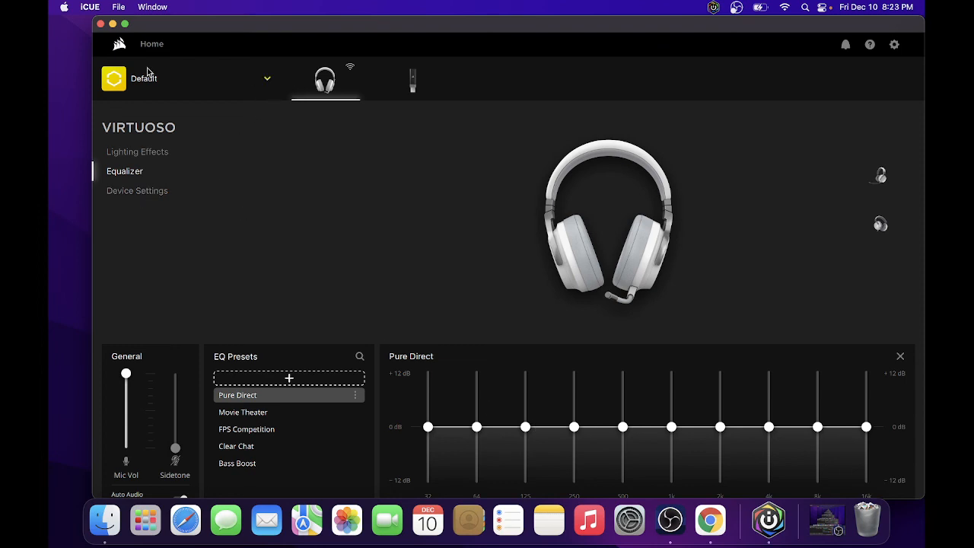
pyautogui.click(152, 43)
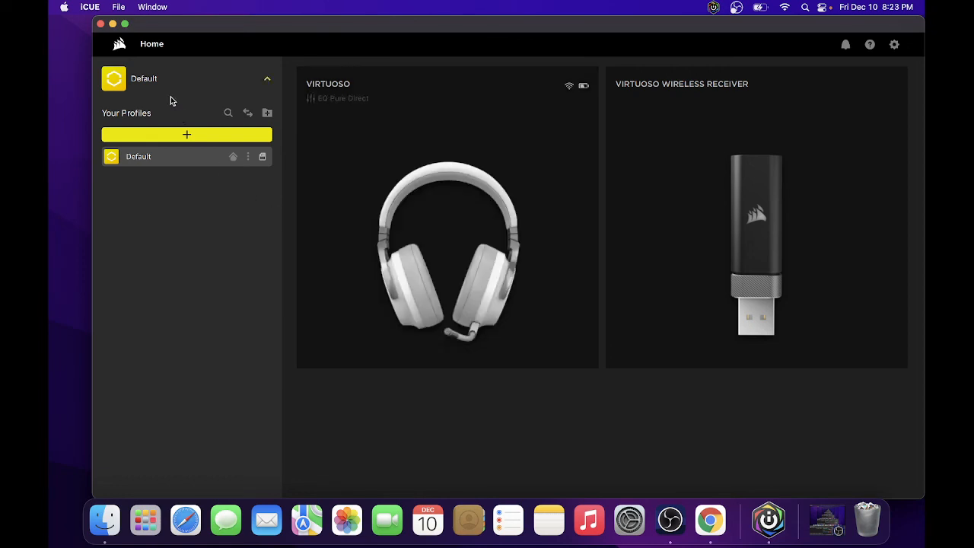
pyautogui.moveTo(628, 519)
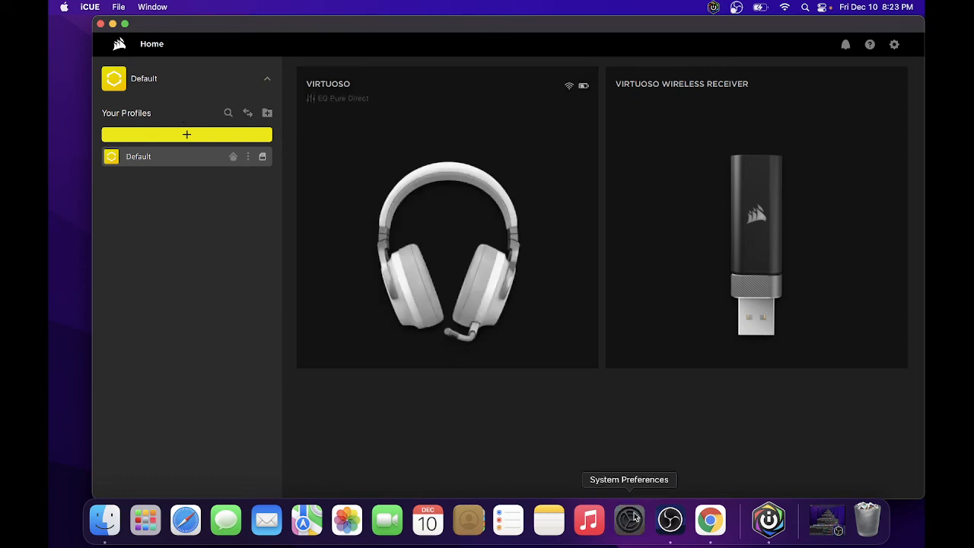
pyautogui.click(628, 520)
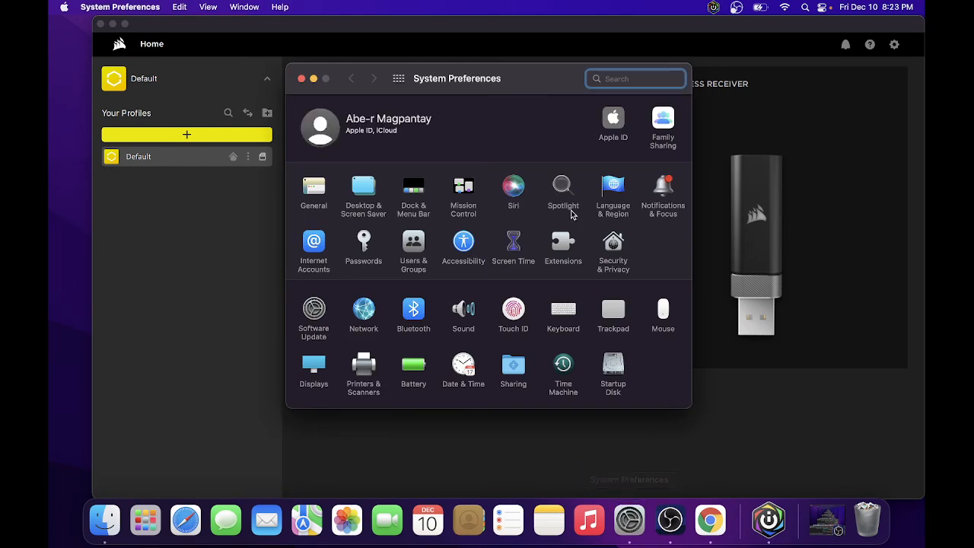
pyautogui.click(613, 247)
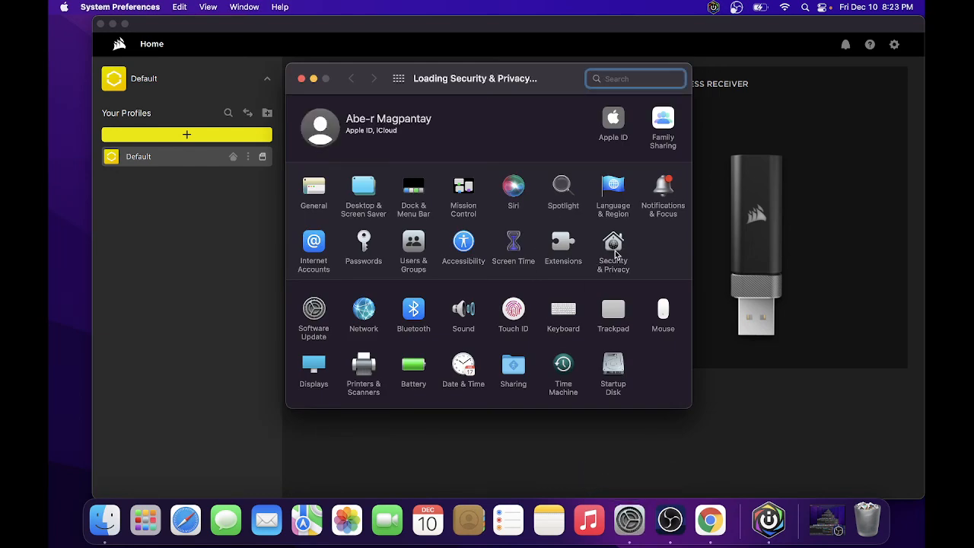
pyautogui.click(612, 246)
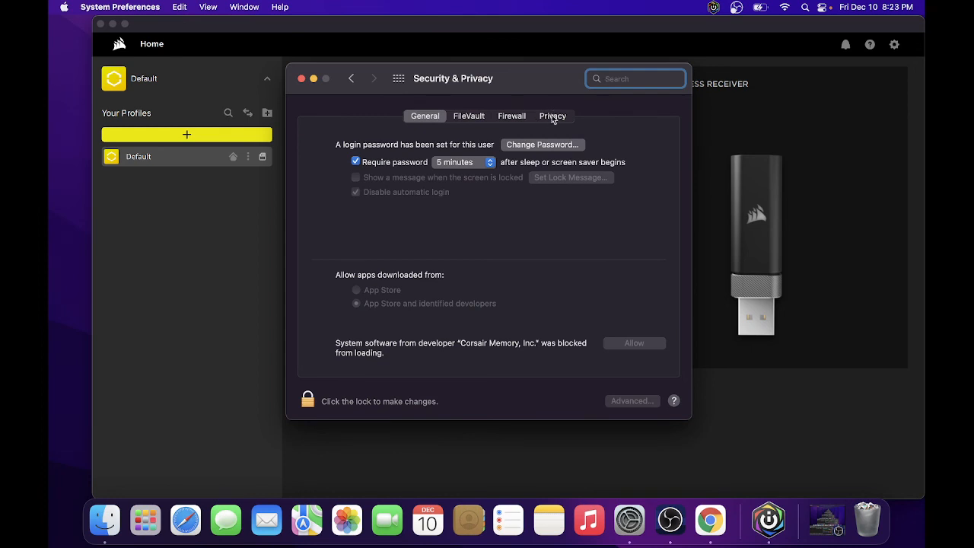
pyautogui.click(551, 116)
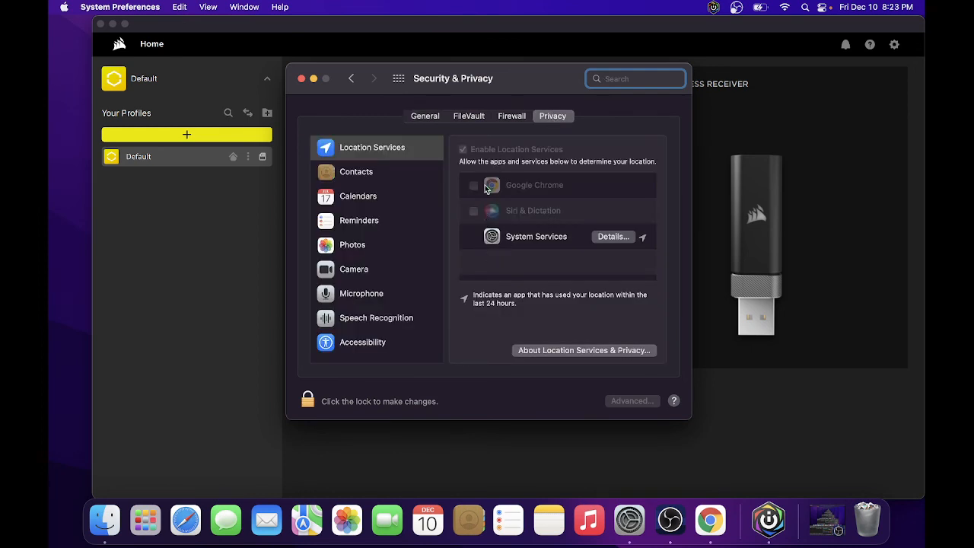
pyautogui.moveTo(437, 188)
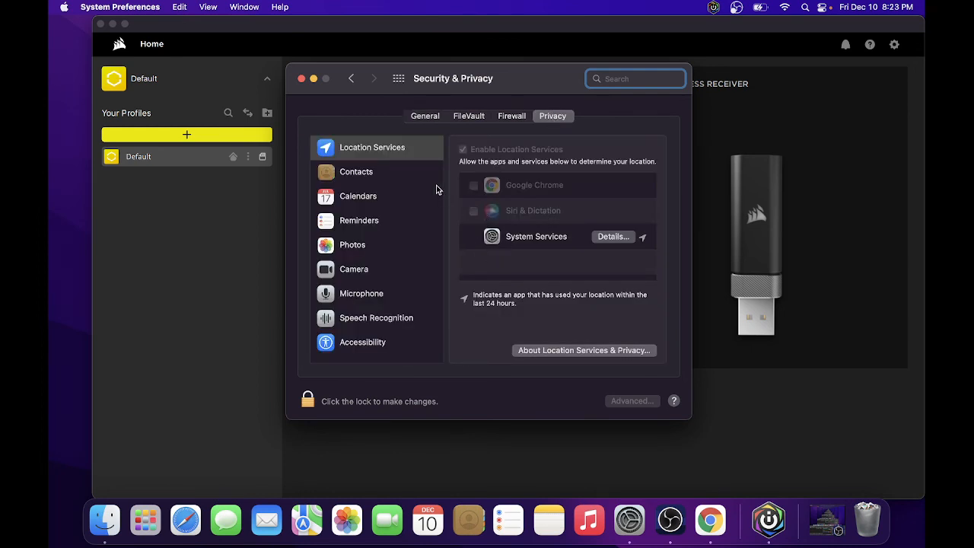
pyautogui.scroll(-3)
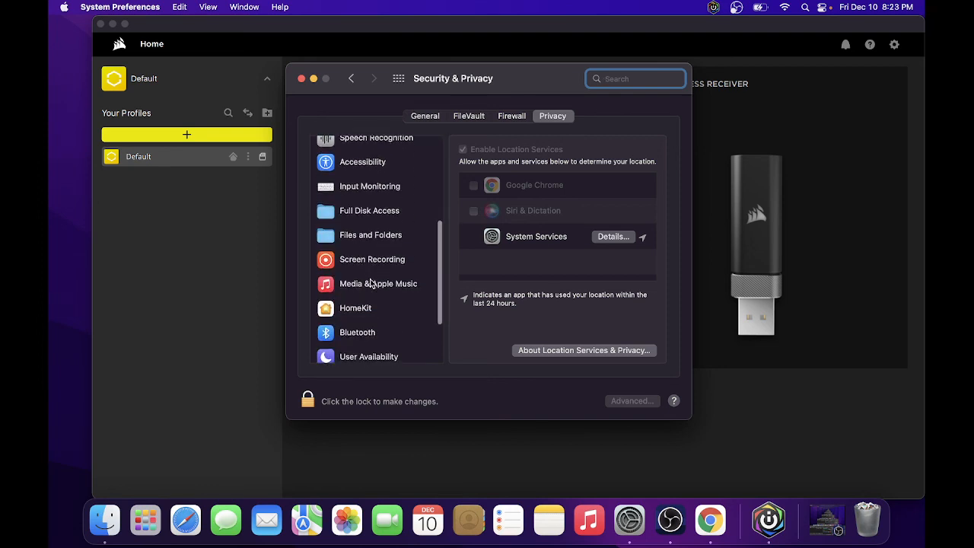
pyautogui.scroll(-3)
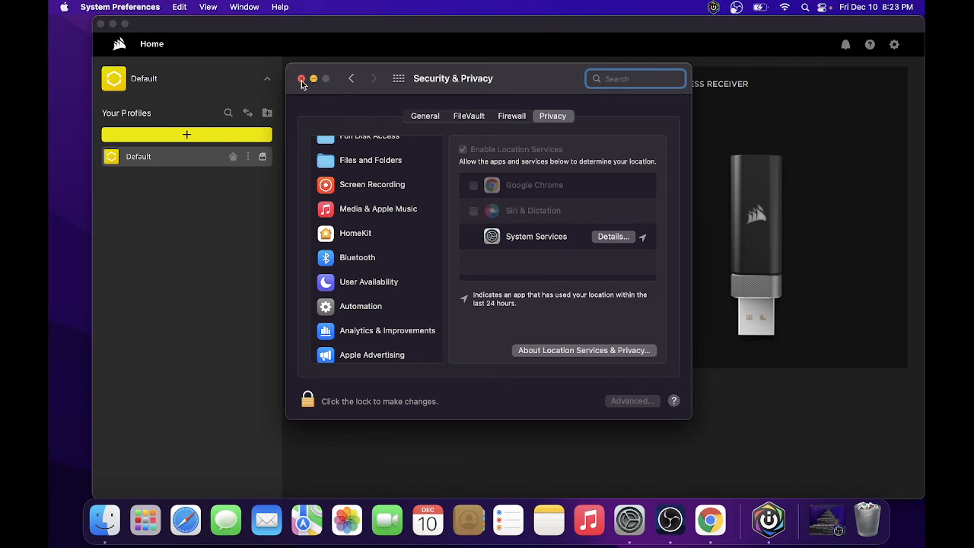
pyautogui.click(303, 79)
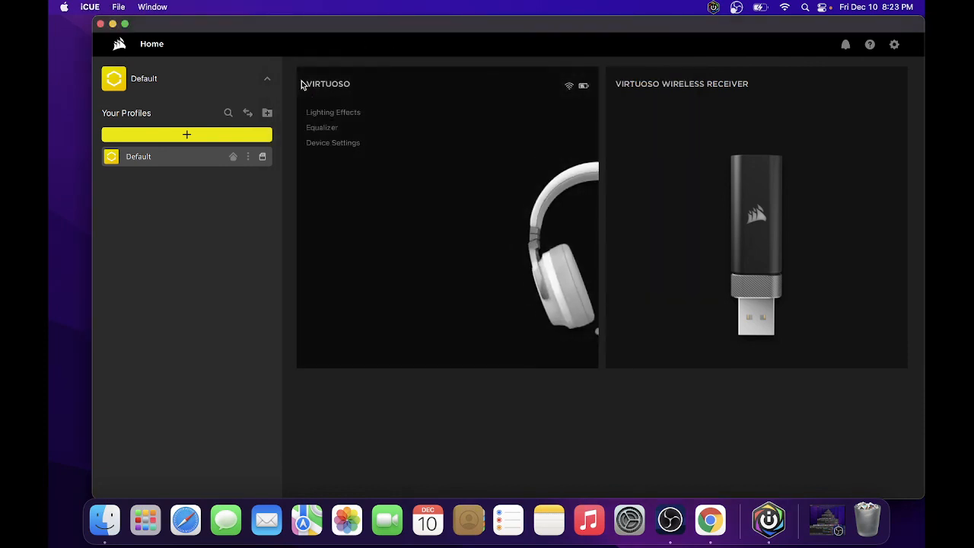